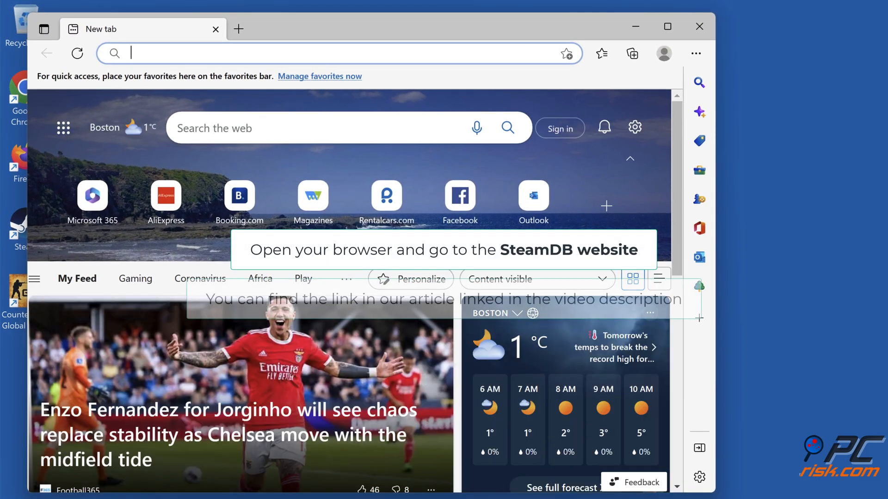
Load steamstat.us and review the server status list, all services showing Normal.
type("https://steamstat.us/")
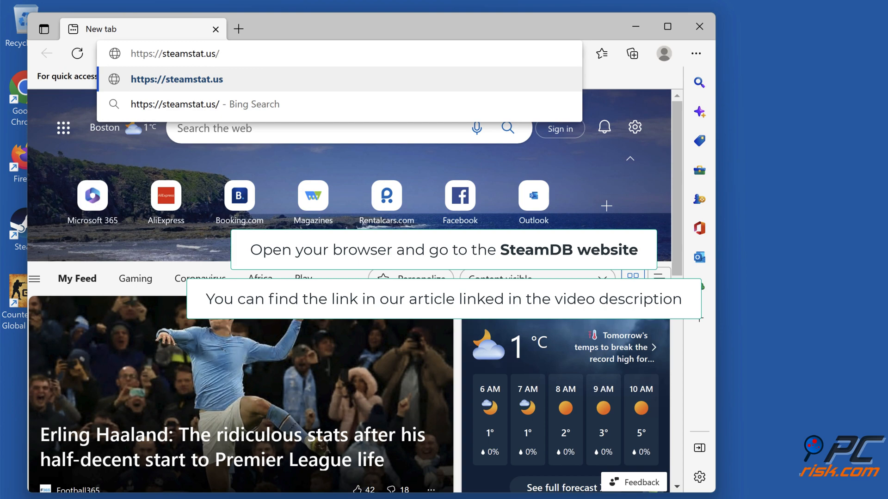
key("Enter")
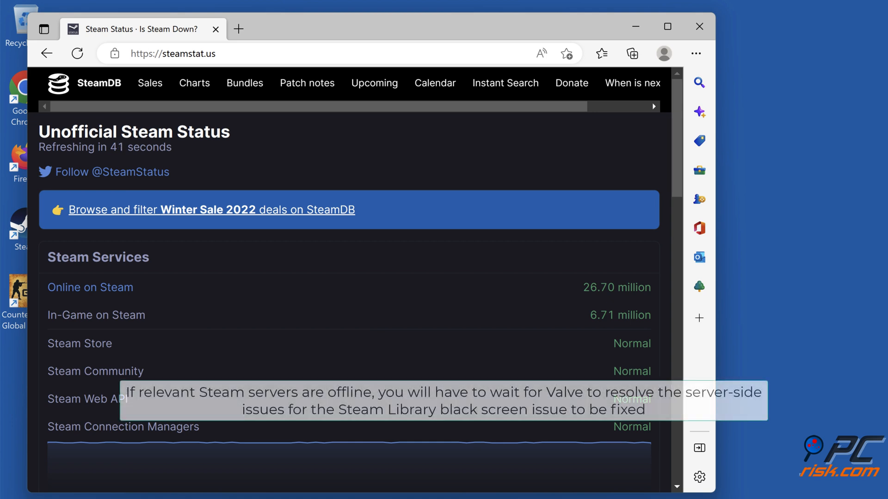
scroll("down", 3)
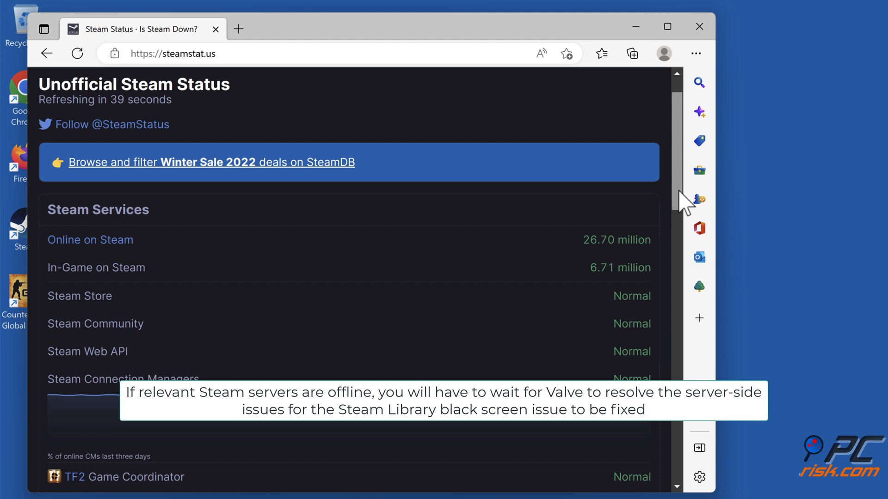
scroll("down", 3)
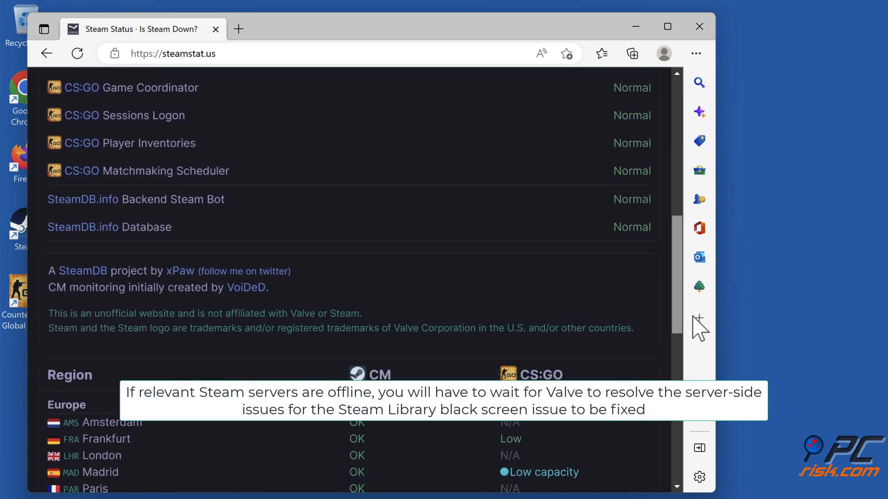
scroll("down", 3)
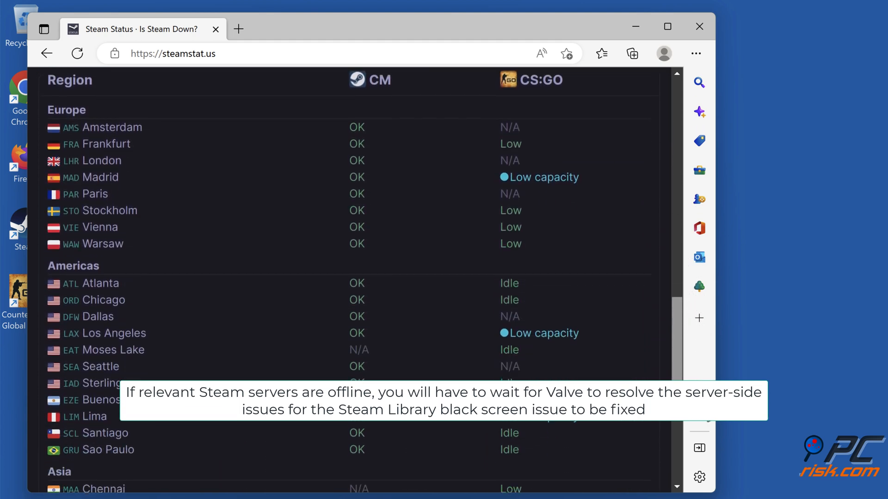
scroll("down", 3)
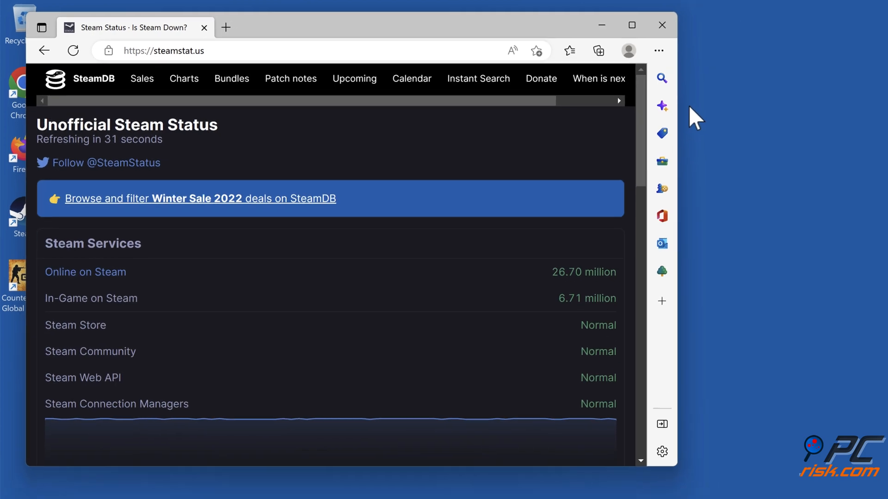
left_click(662, 25)
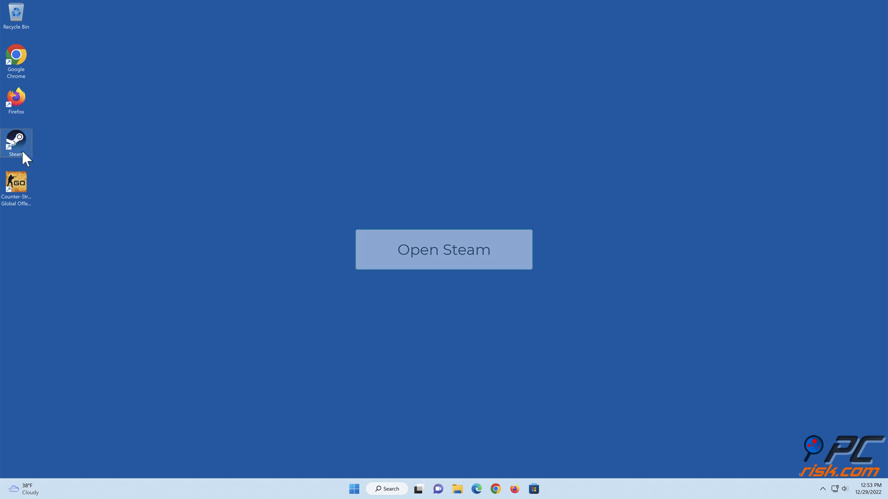
Launch Steam from the desktop and run Check for Steam Client Updates.
double_click(15, 141)
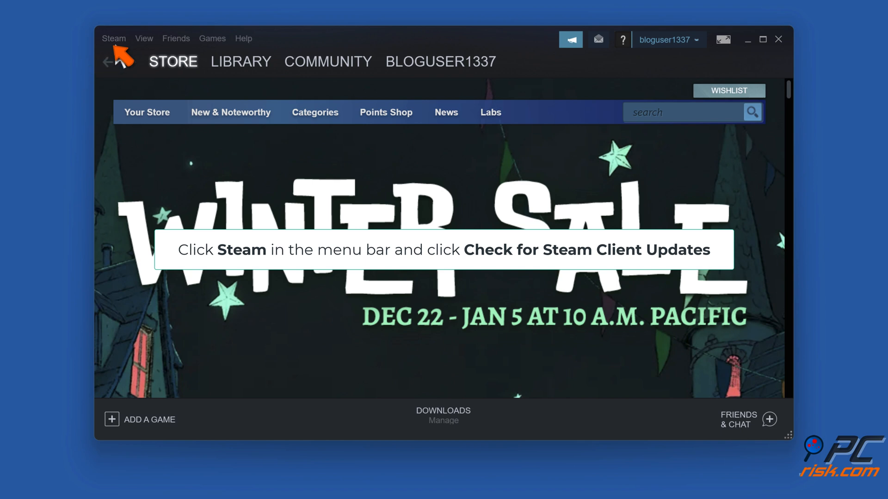
left_click(115, 38)
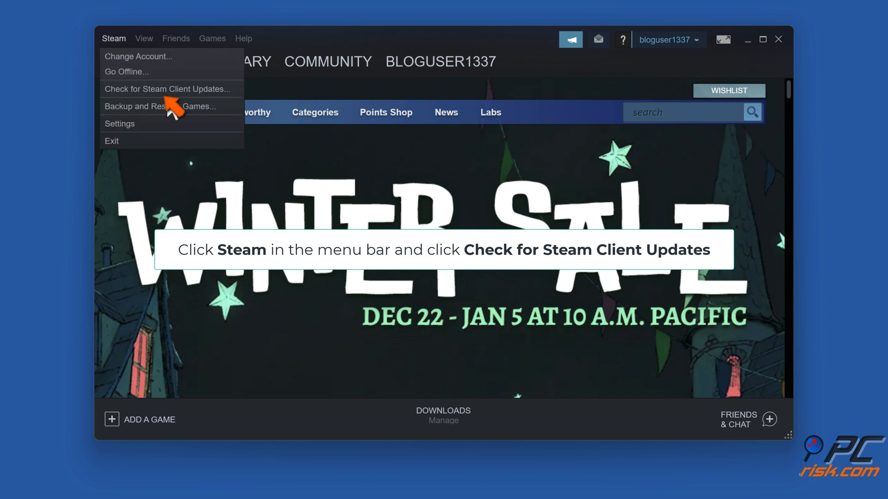
left_click(168, 88)
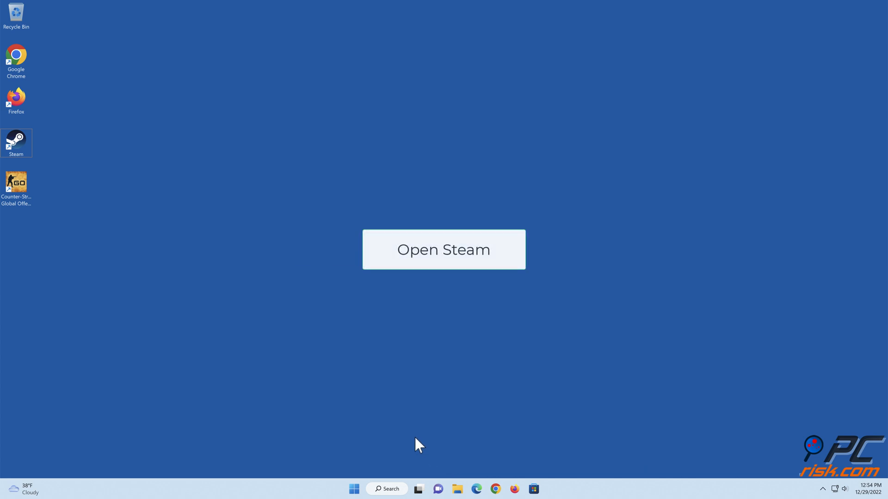
Bring up Steam's Settings window from the Steam menu.
left_click(444, 250)
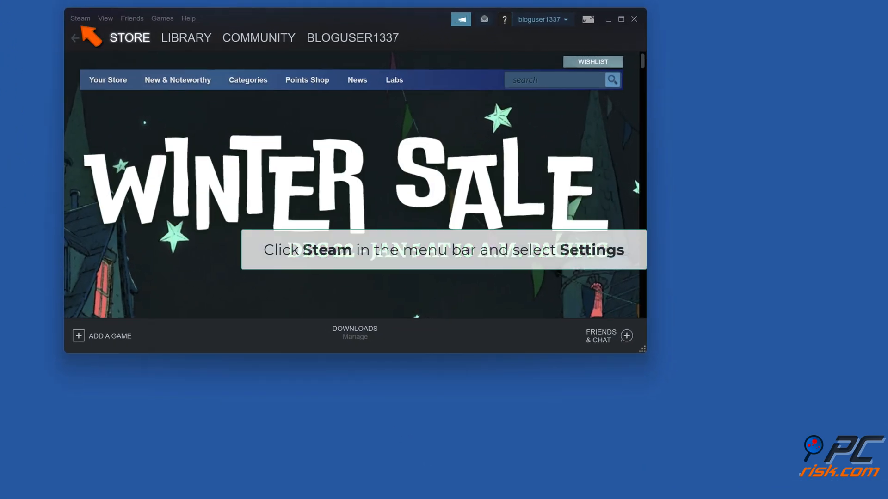
left_click(81, 18)
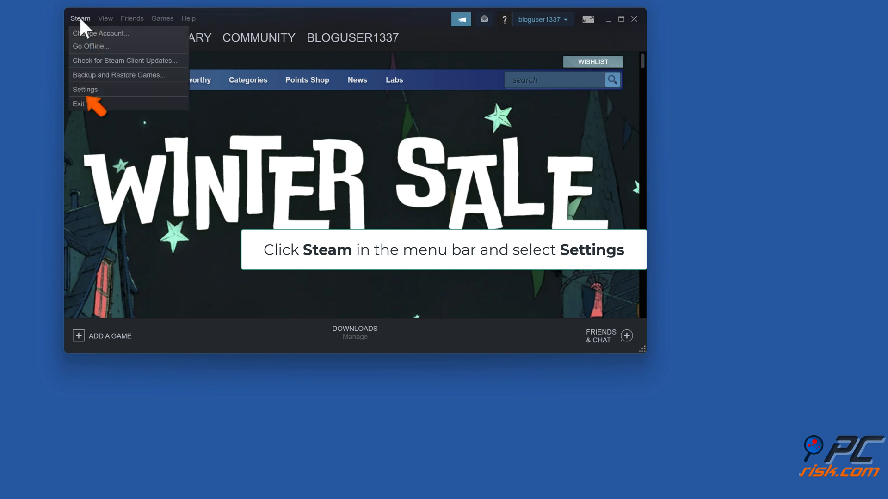
left_click(85, 90)
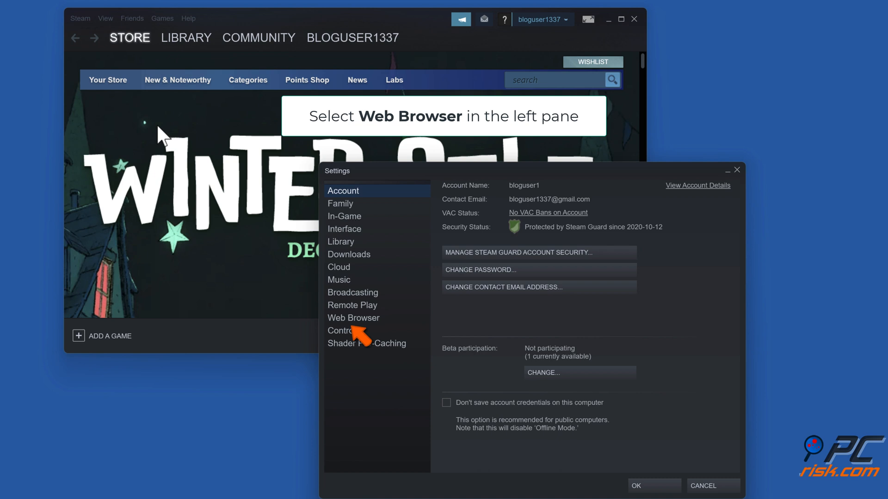
Delete the built-in web browser's cache, cookies and history, then close Settings.
left_click(354, 318)
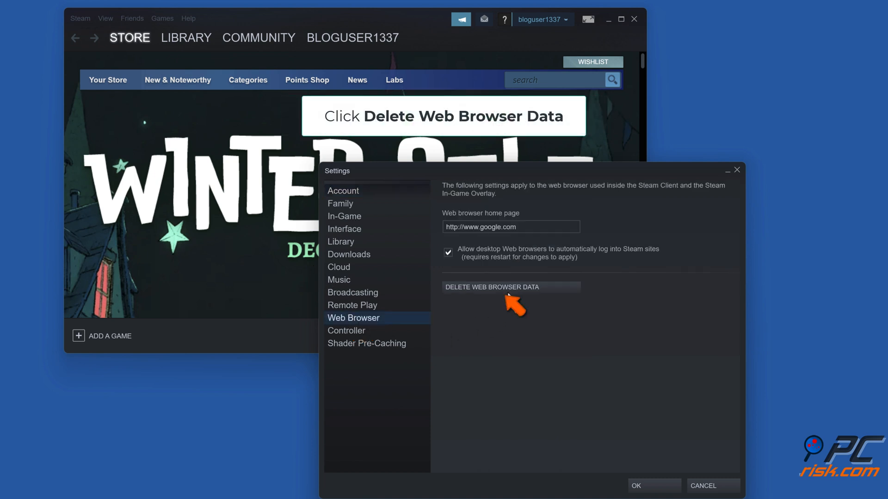
left_click(510, 287)
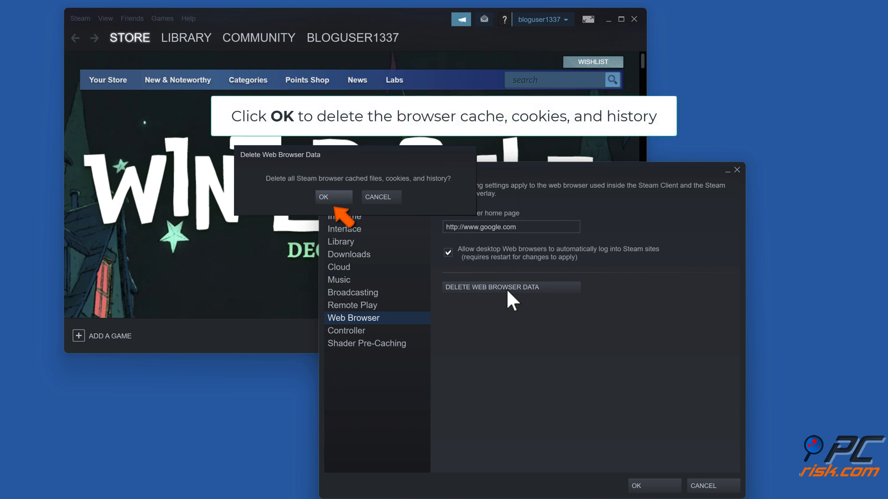
mouse_move(343, 215)
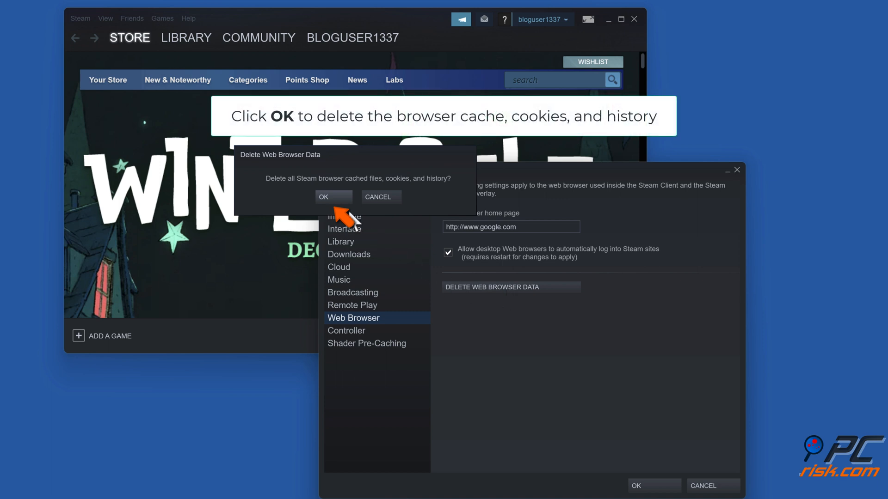
left_click(333, 197)
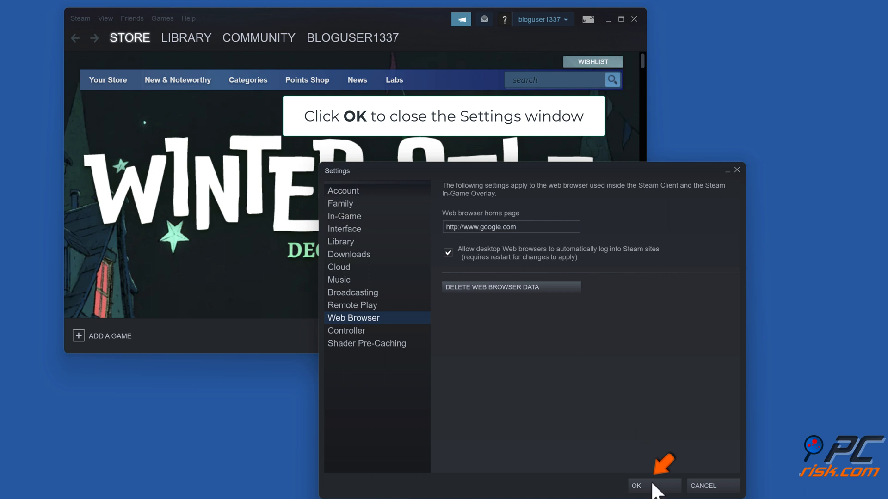
left_click(649, 498)
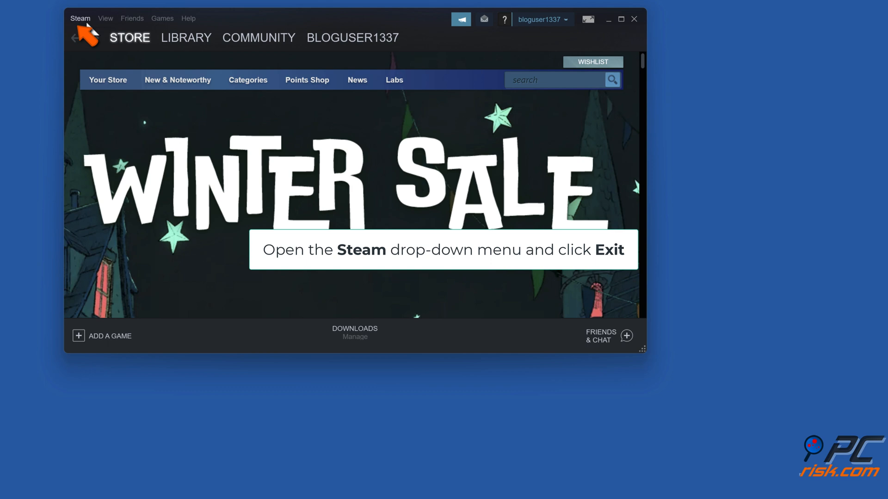
Exit Steam, relaunch it from the desktop shortcut and dismiss the Steam Replay popup.
left_click(80, 18)
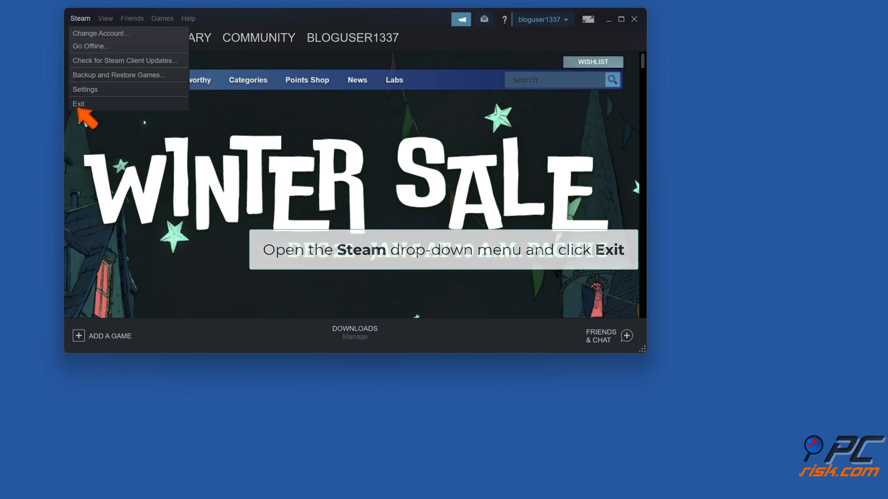
left_click(79, 104)
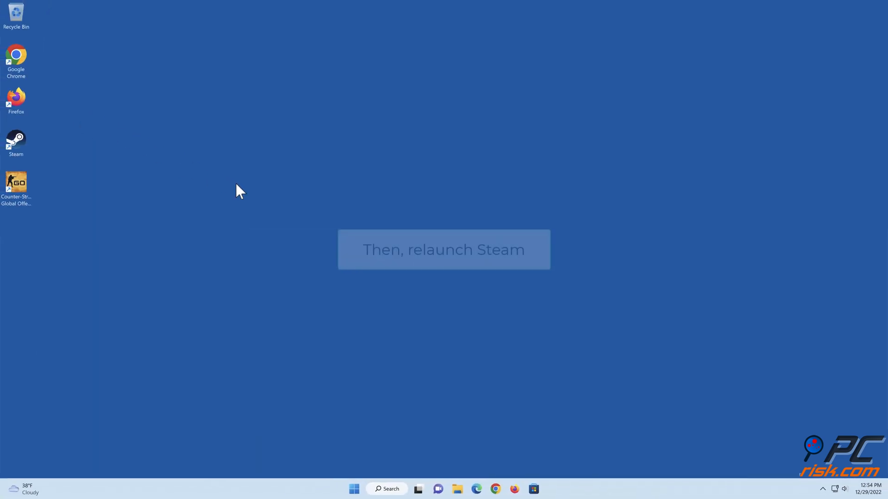
mouse_move(44, 163)
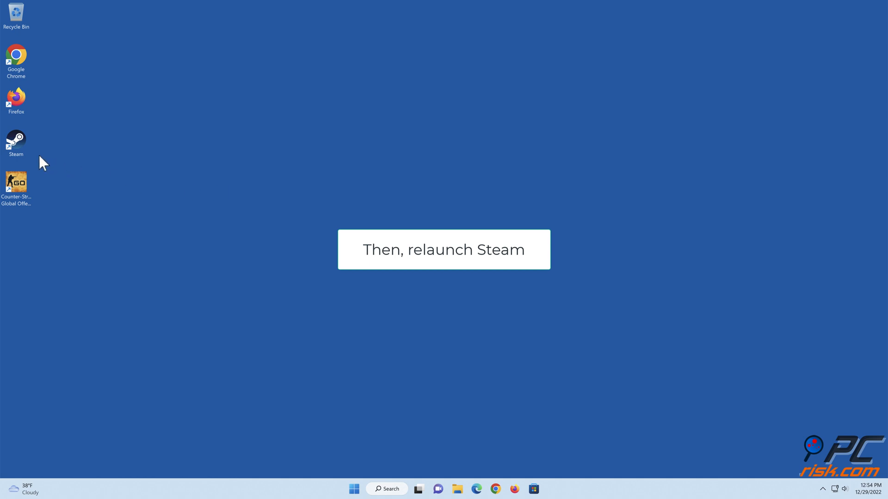
double_click(16, 138)
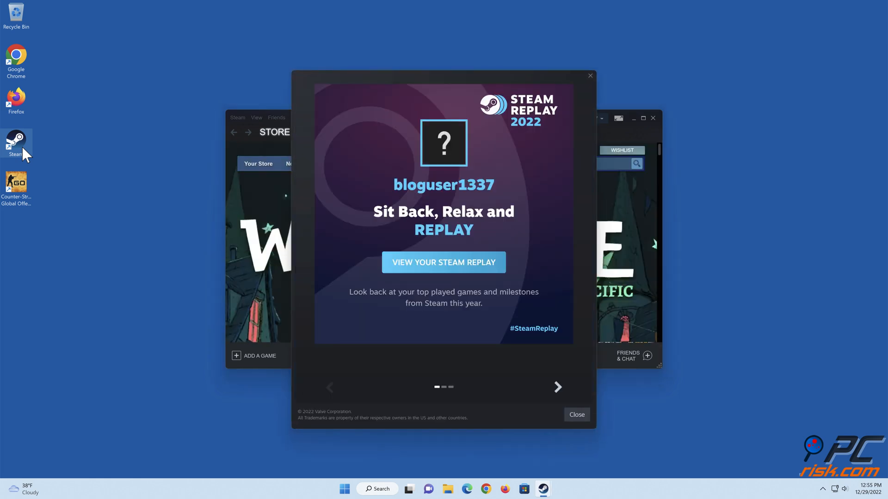
mouse_move(577, 423)
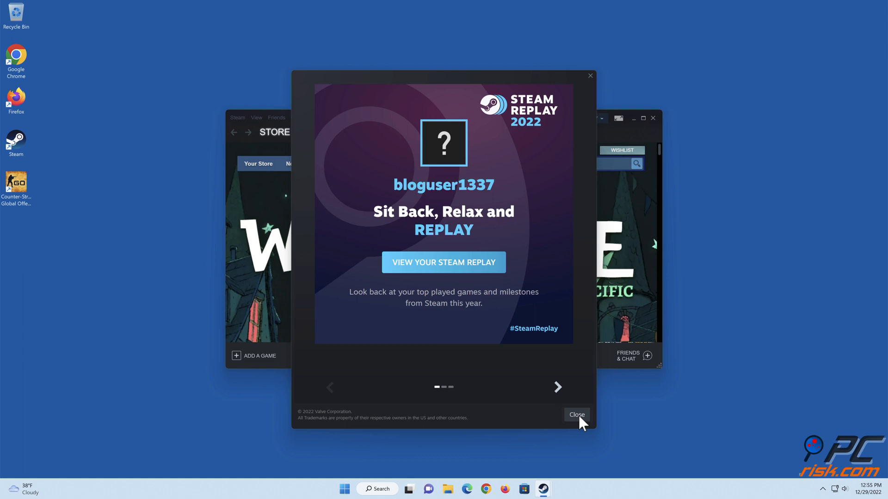
left_click(577, 415)
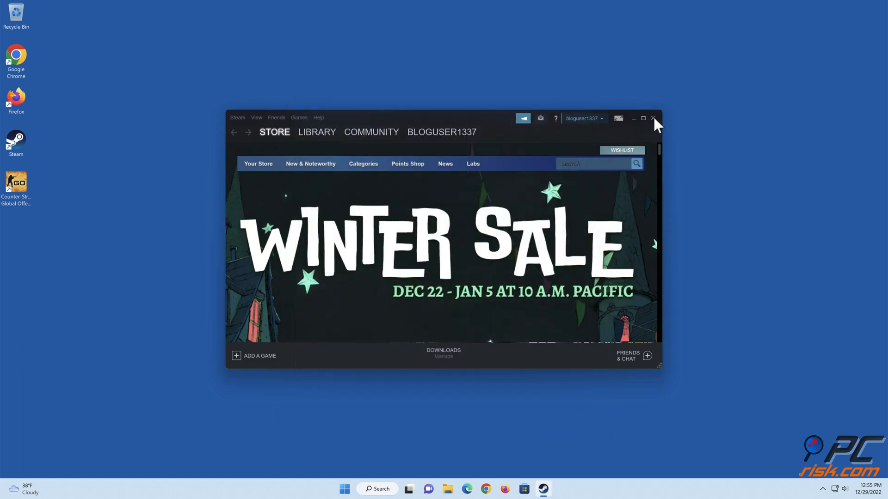
left_click(653, 119)
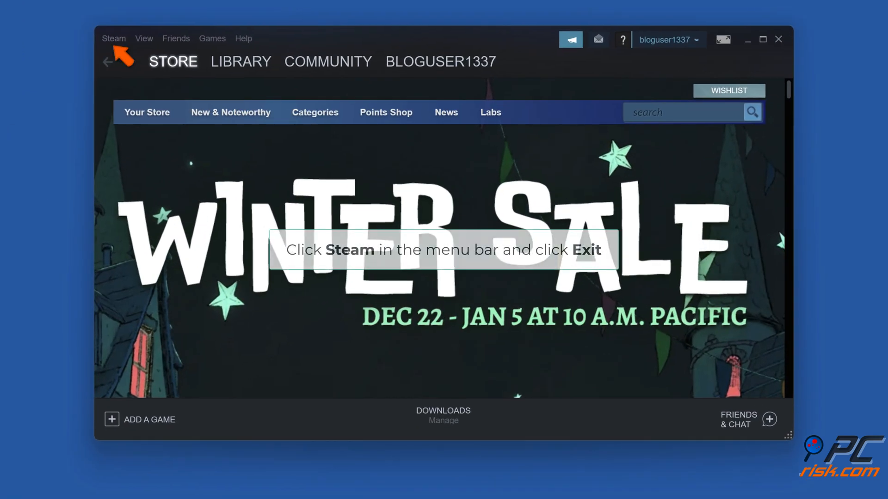
Exit the Steam client via Steam > Exit.
left_click(114, 38)
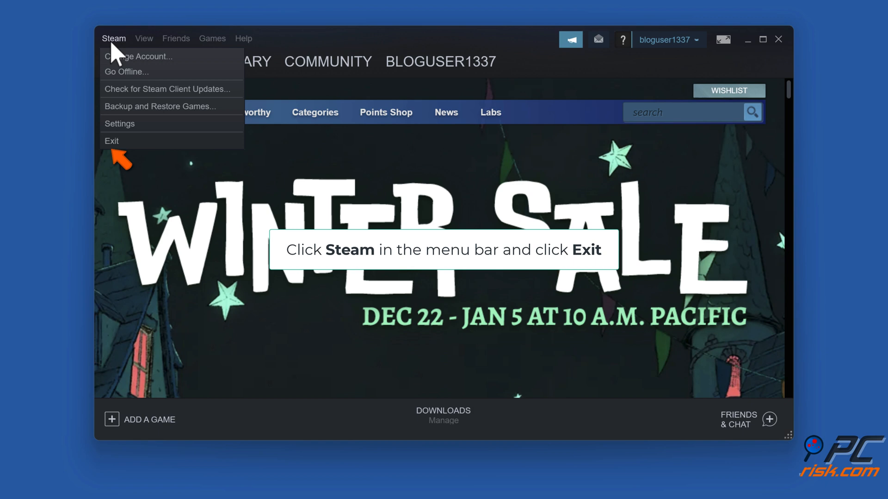
left_click(112, 141)
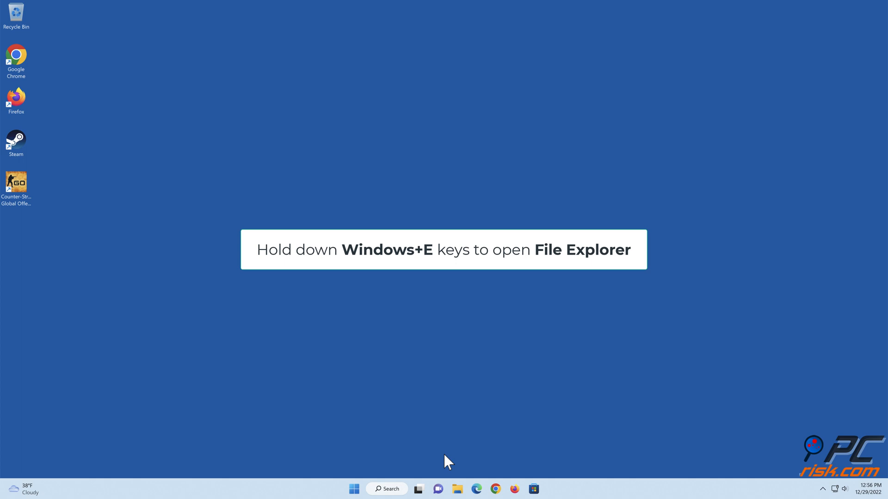
Navigate File Explorer to C:\Program Files (x86)\Steam.
key("Win+E")
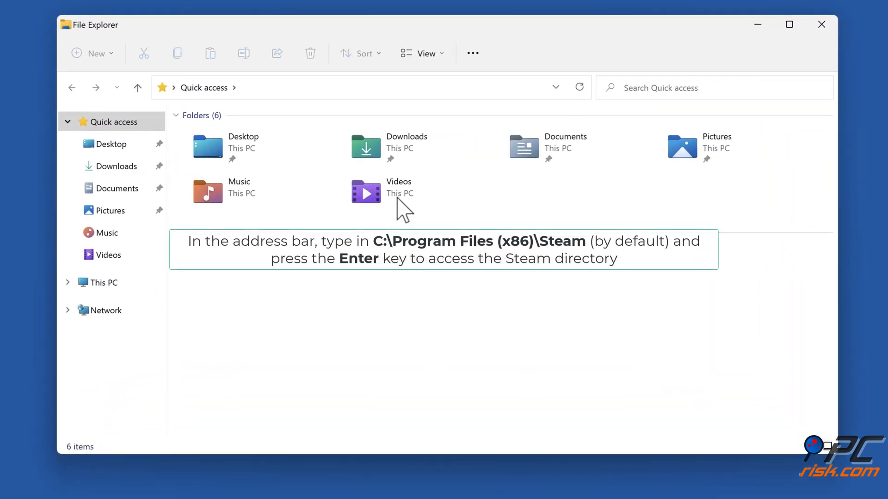
type("c")
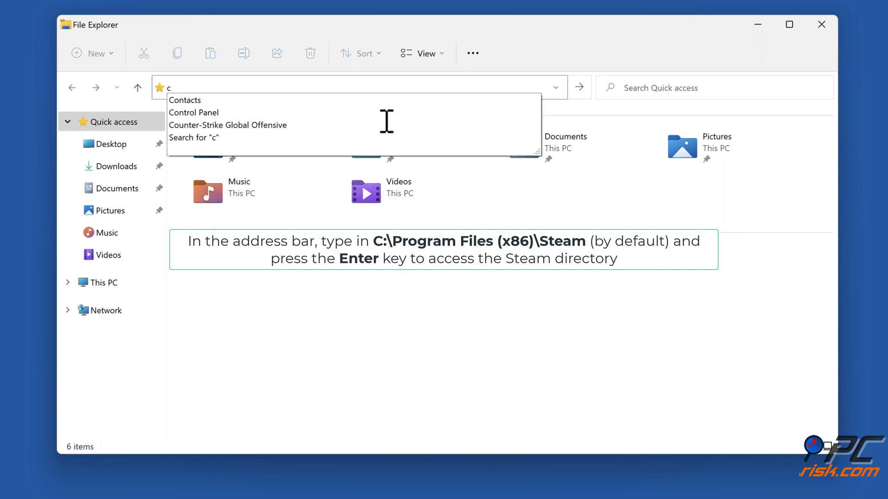
type(":\\program files (x86")
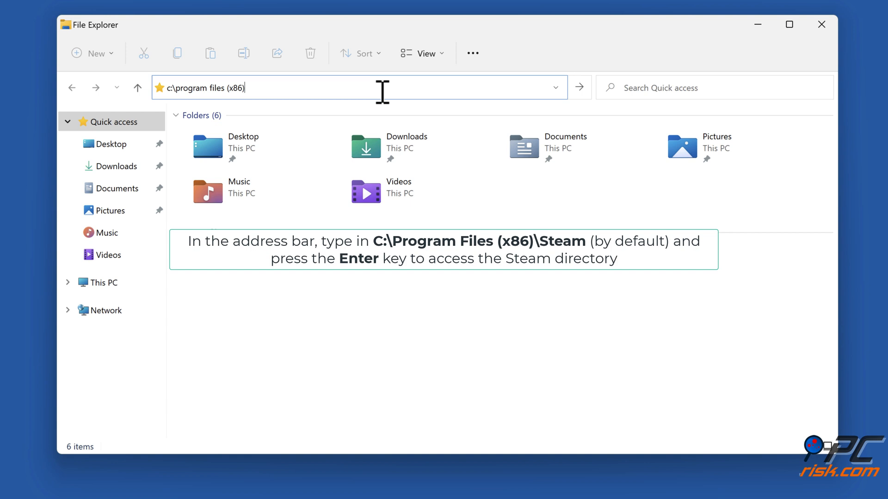
type("\\steam")
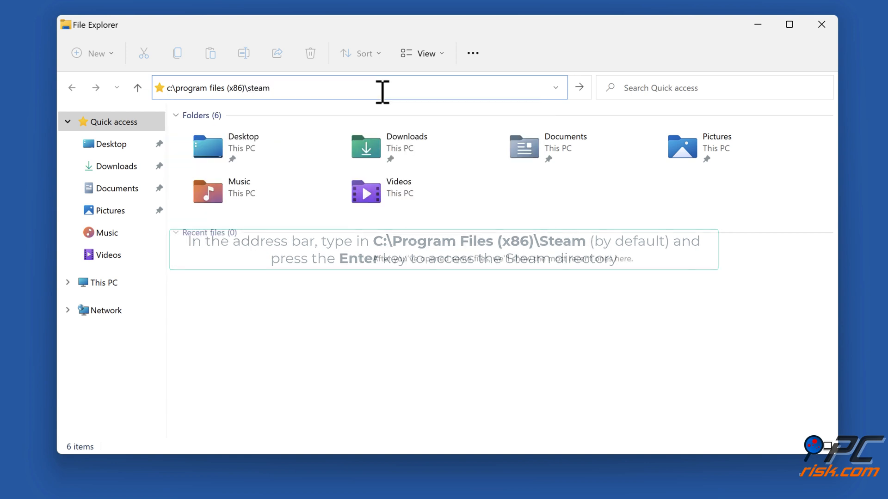
key("Enter")
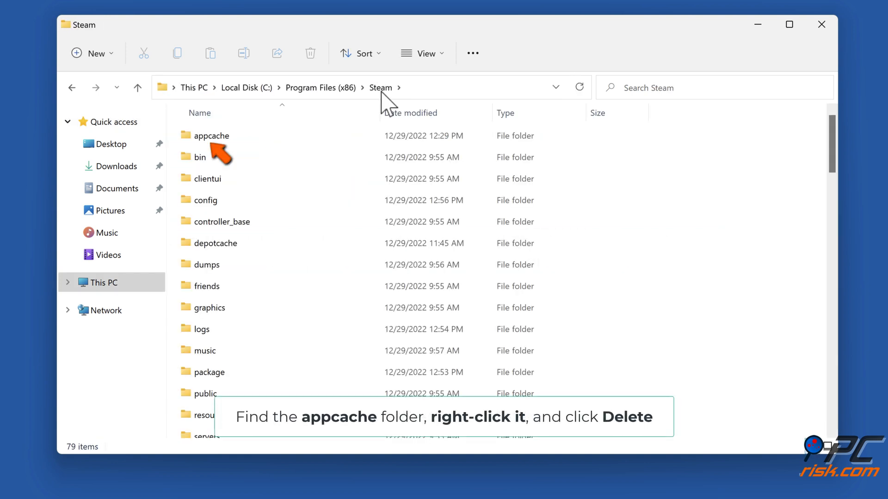
Delete the appcache folder from the Steam directory and close the folder window.
left_click(210, 135)
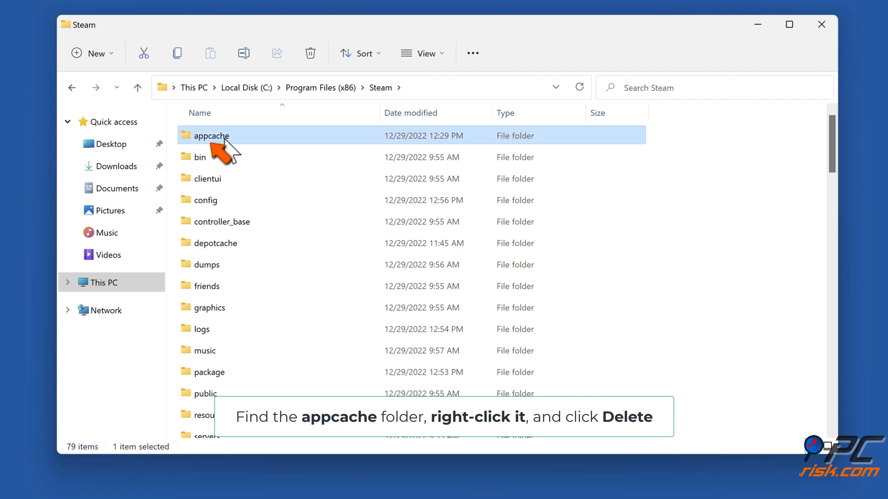
right_click(211, 135)
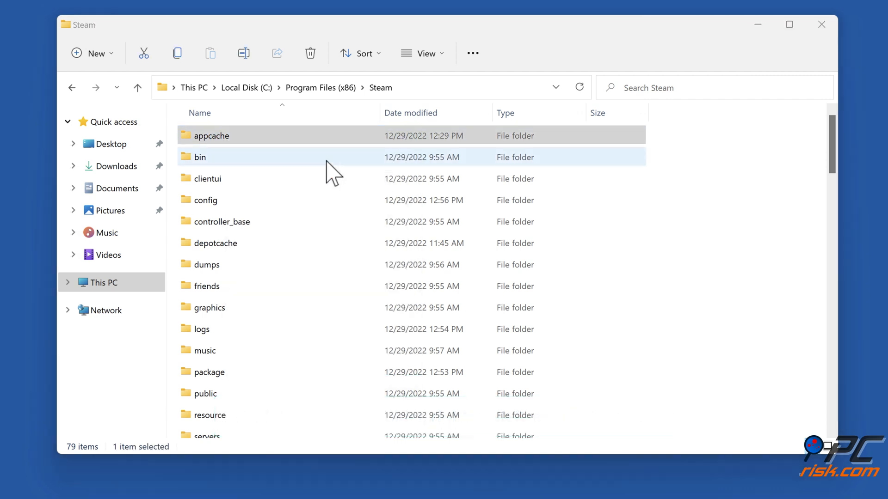
left_click(788, 25)
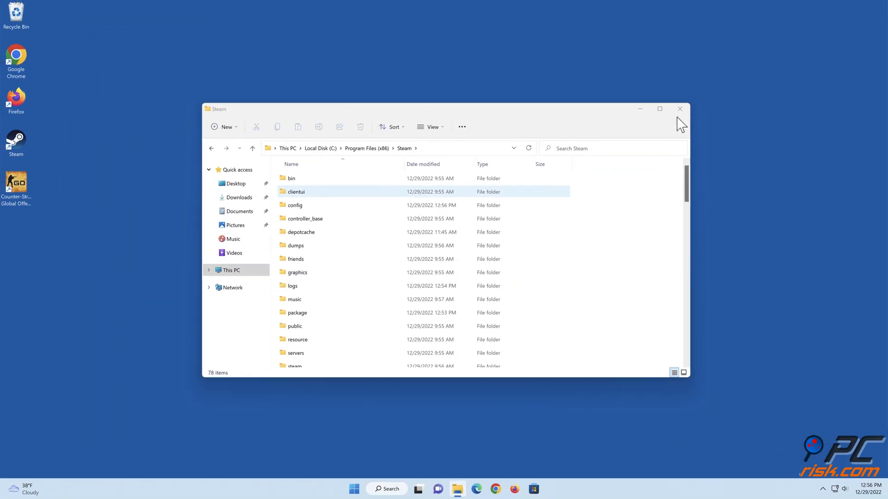
left_click(679, 109)
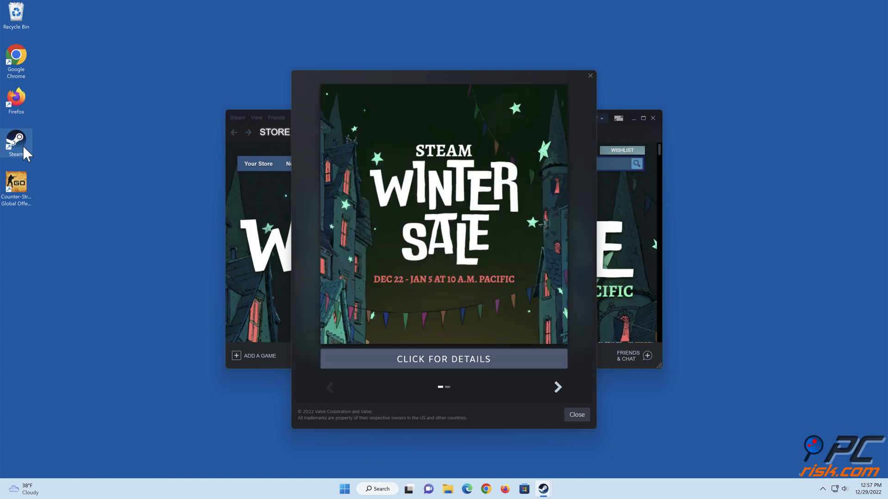
Dismiss the Winter Sale pop-up and close the Steam client window.
left_click(575, 413)
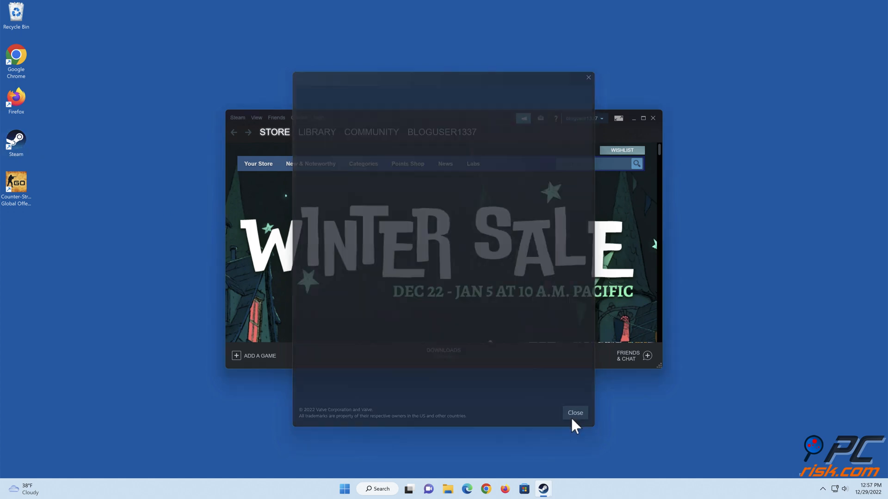
left_click(575, 412)
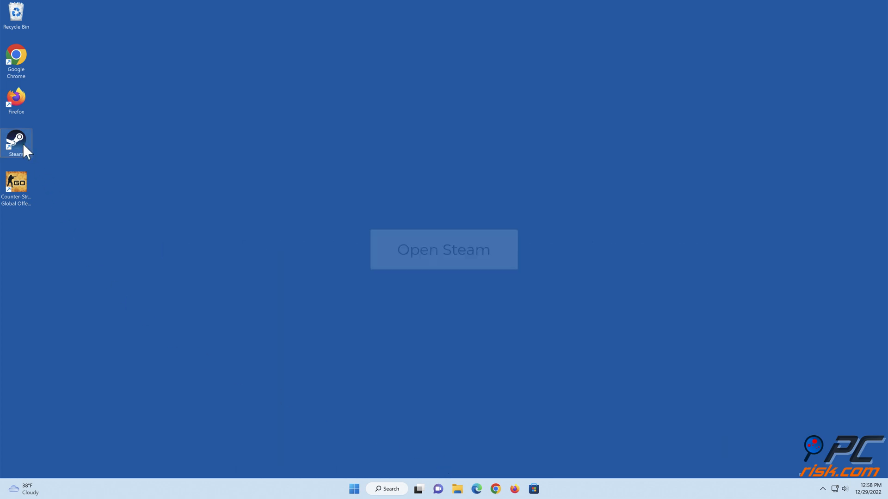
Relaunch Steam and reach the Interface page of Settings.
double_click(17, 139)
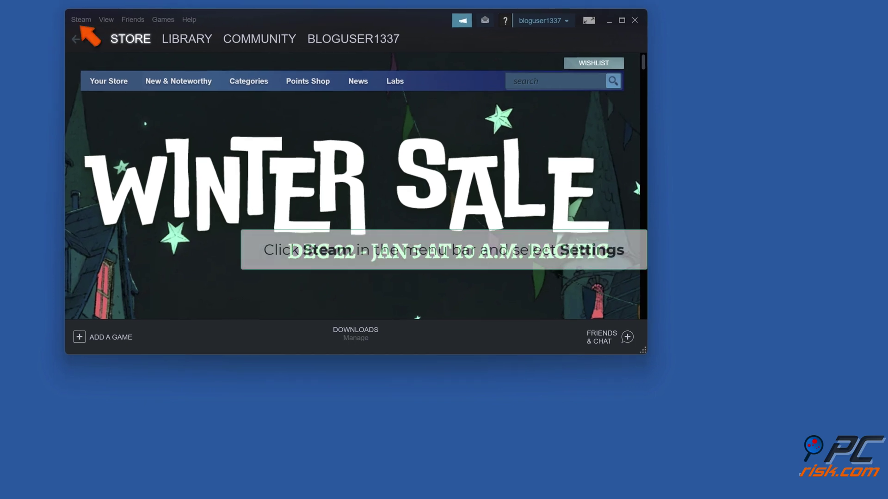
left_click(81, 19)
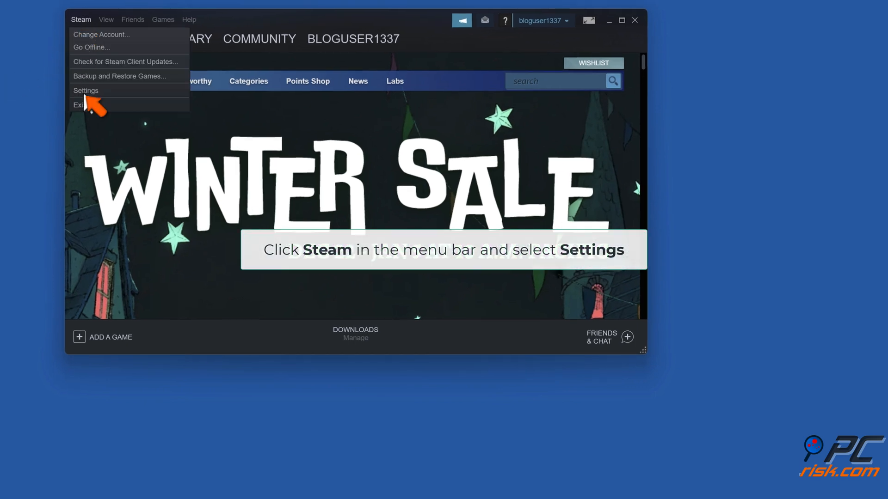
left_click(86, 91)
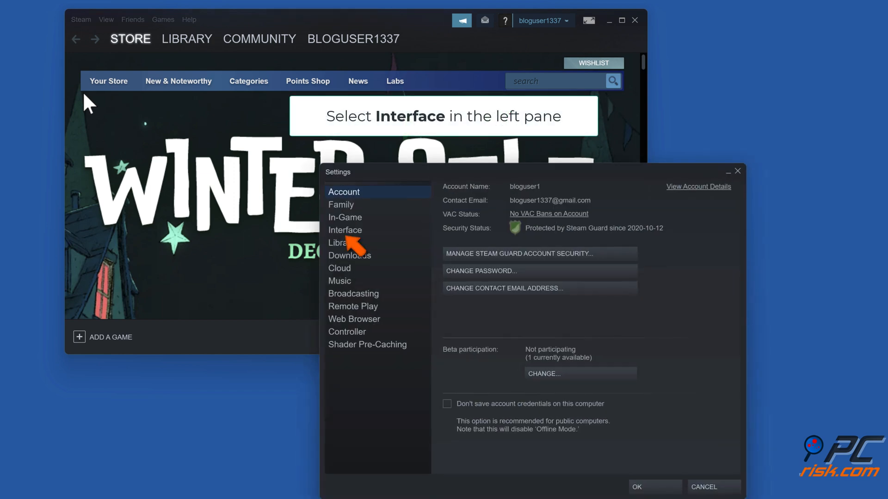
left_click(345, 230)
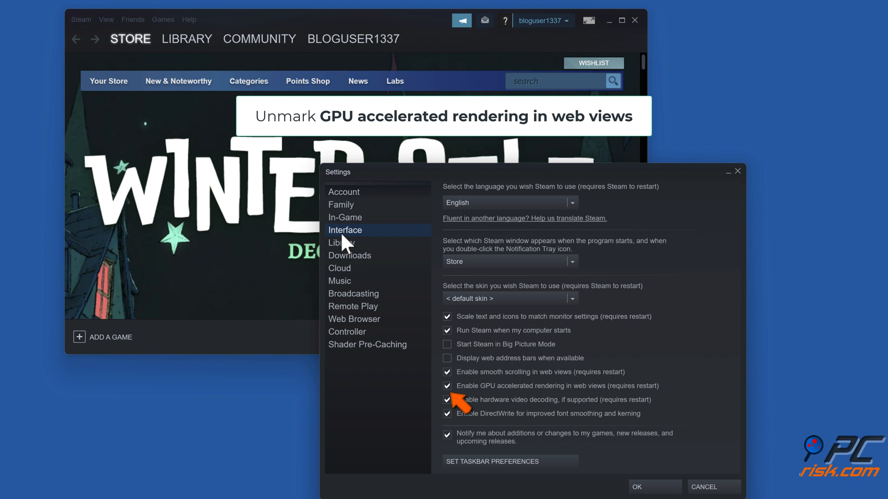
Turn off GPU accelerated rendering in web views and restart Steam to apply it.
left_click(448, 386)
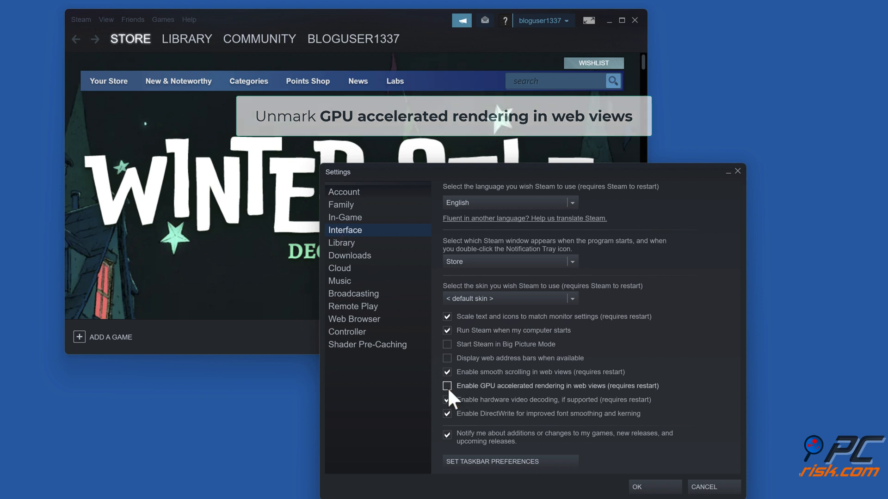
left_click(446, 387)
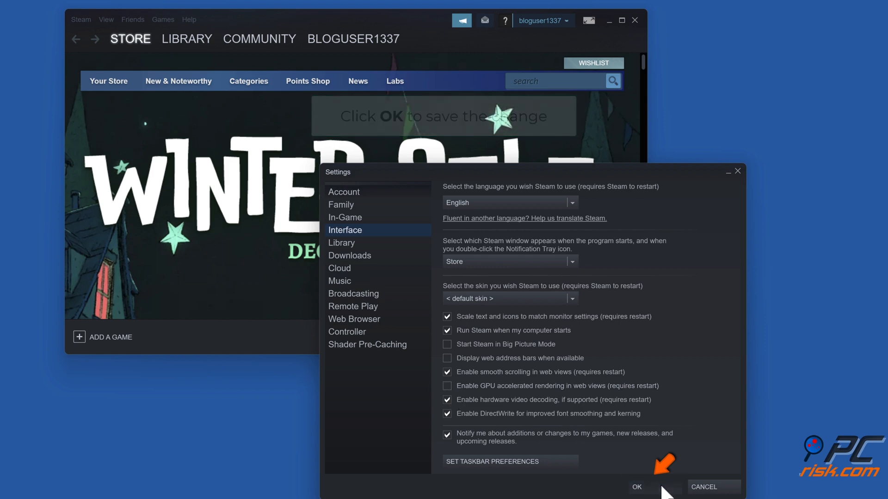
left_click(639, 487)
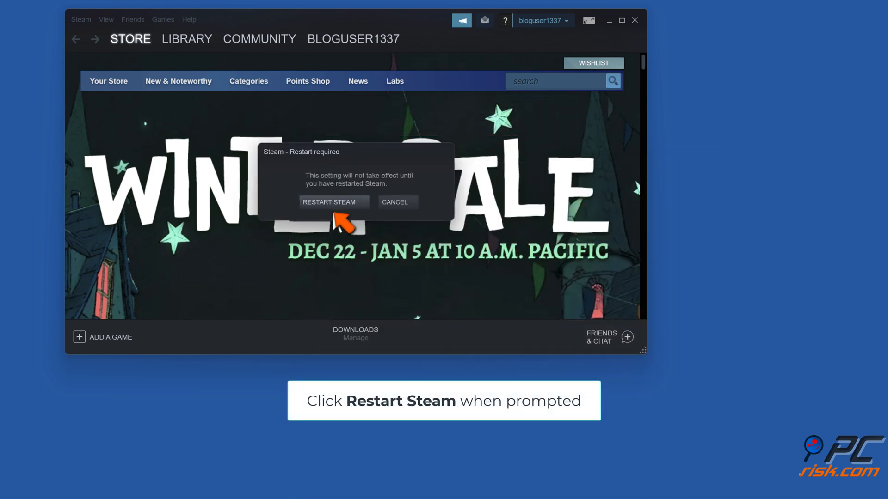
left_click(333, 202)
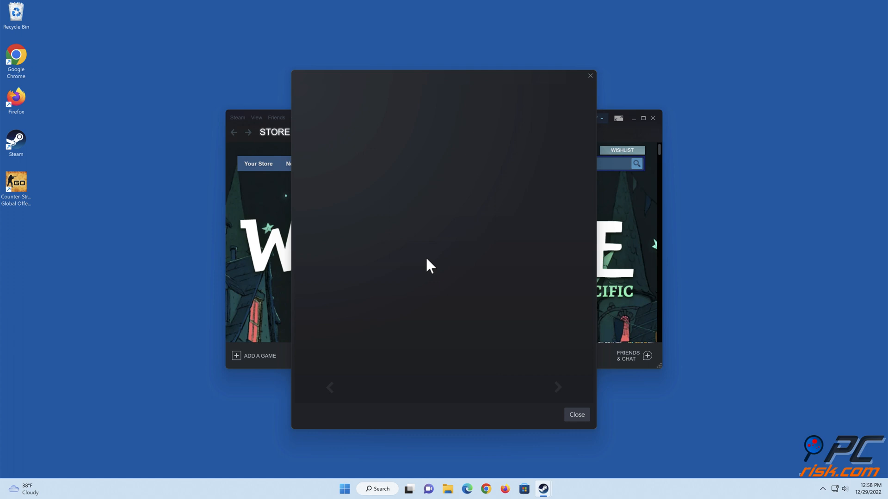
Dismiss the restarted client's startup announcement and close the Steam window.
left_click(577, 414)
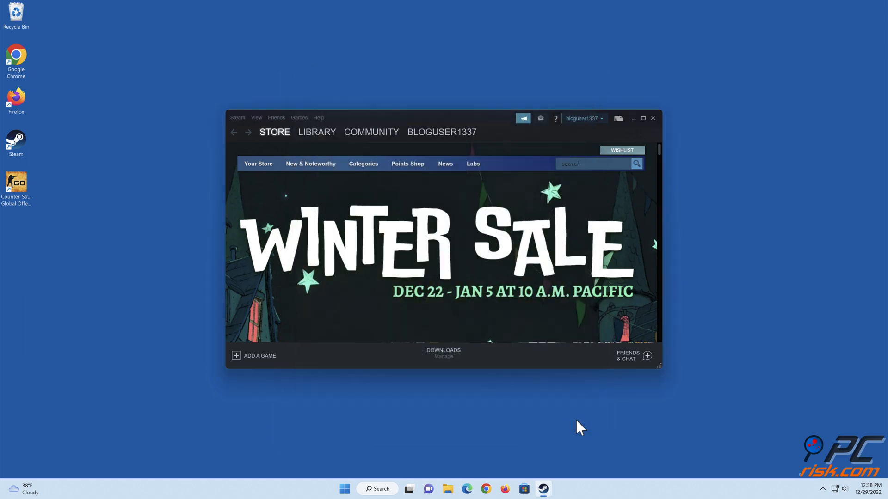
left_click(653, 119)
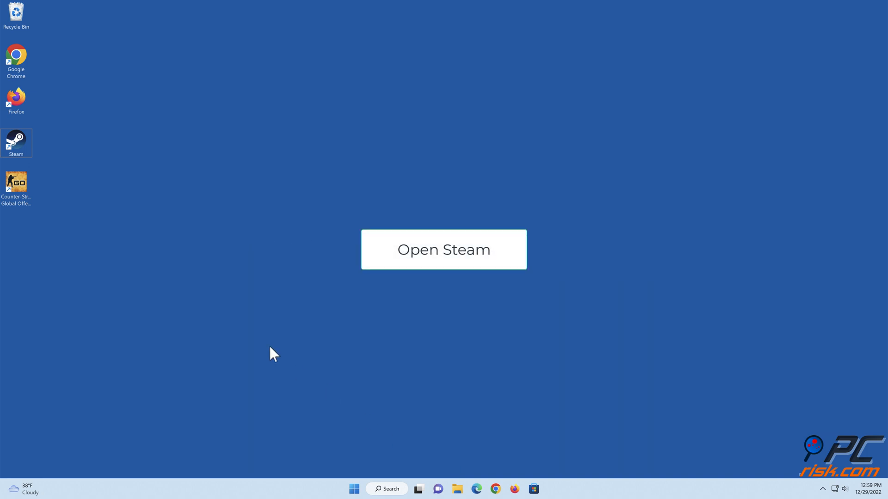
Relaunch Steam and bring up Settings on the Downloads page with Content Libraries.
left_click(444, 249)
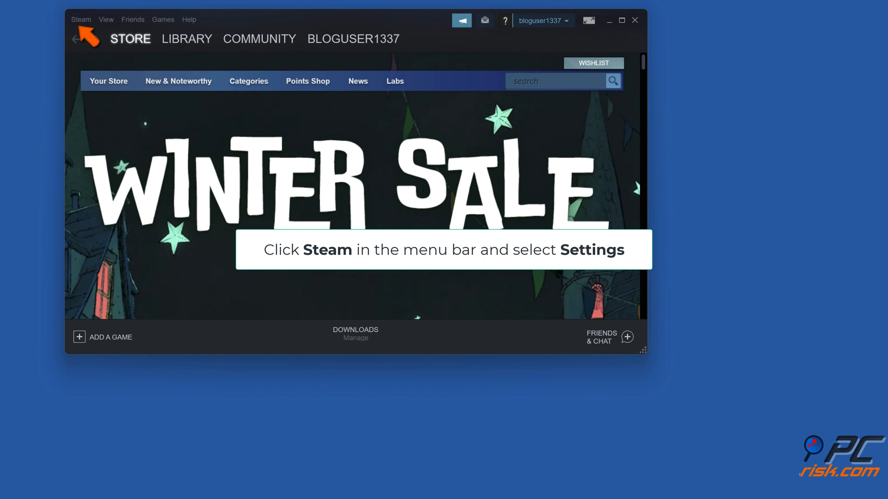
left_click(81, 19)
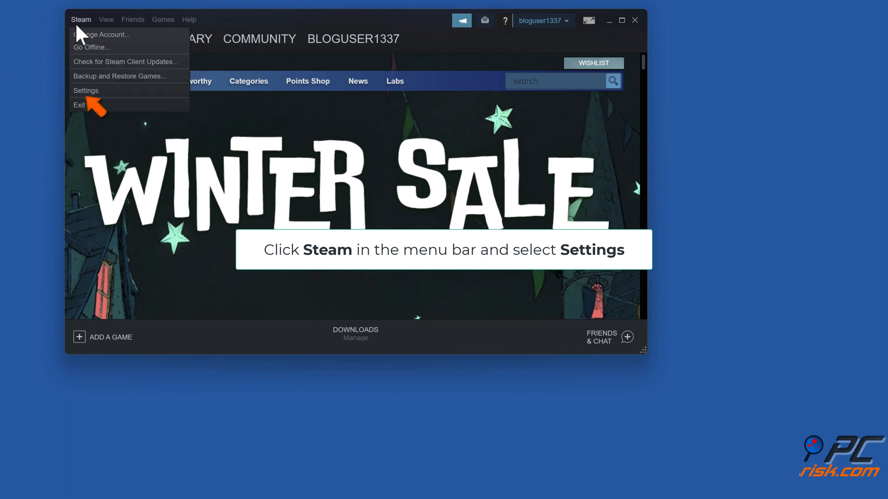
left_click(86, 91)
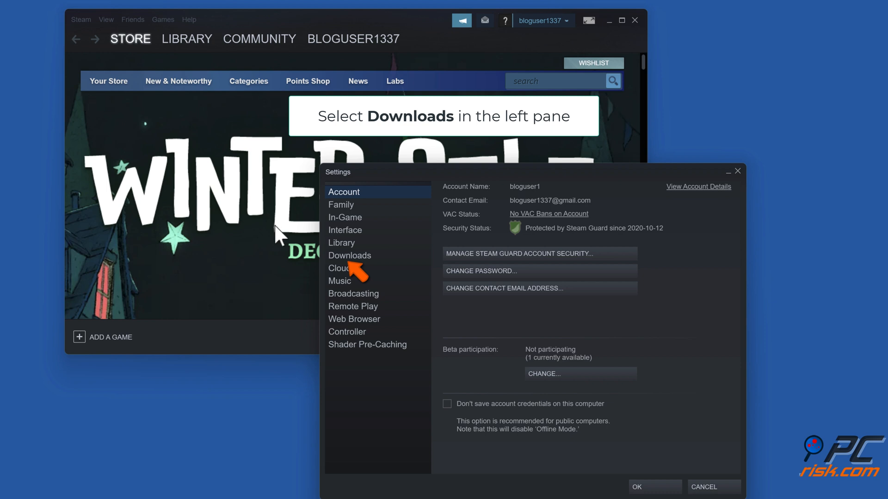
left_click(350, 256)
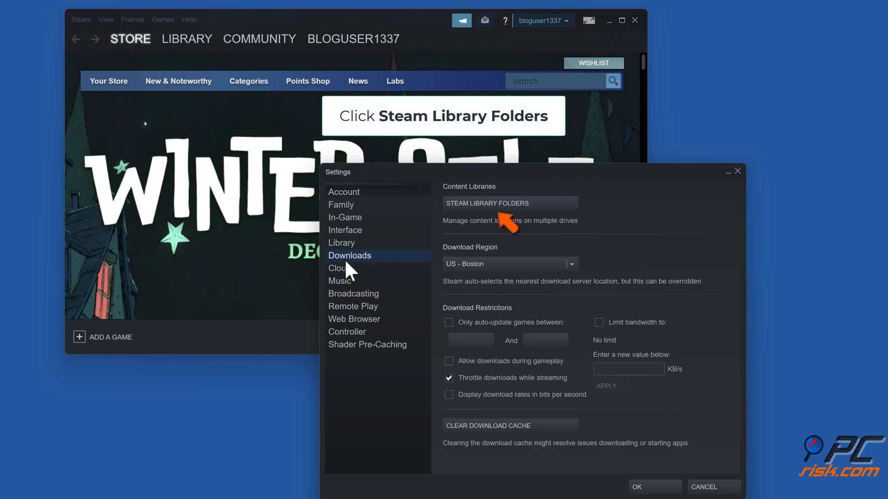
Repair the Steam library folder at C:\Program Files (x86)\Steam through Storage Manager.
left_click(510, 203)
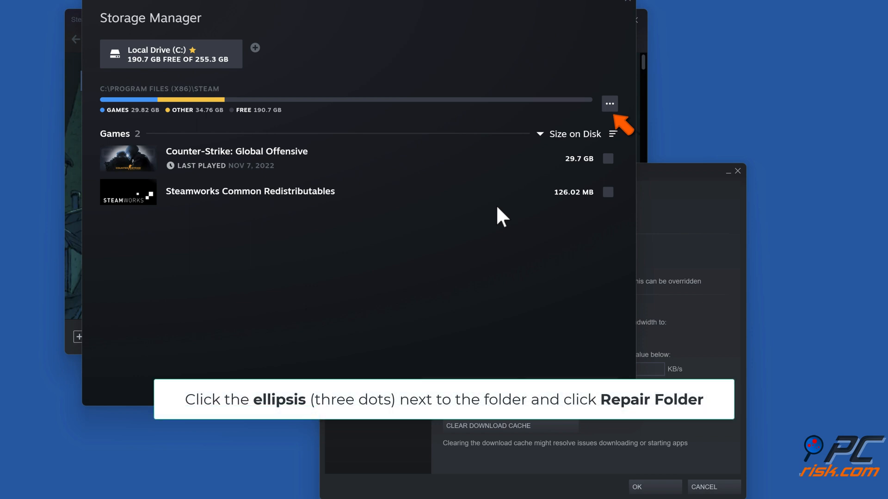
left_click(608, 104)
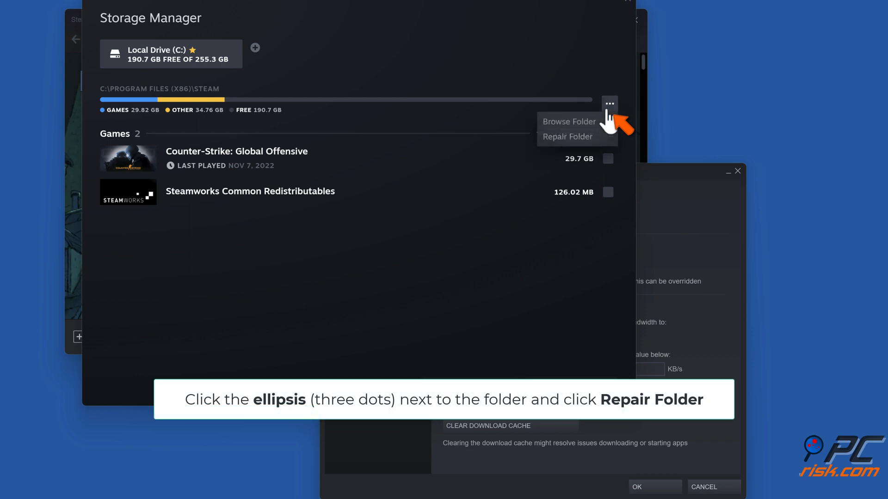
mouse_move(570, 152)
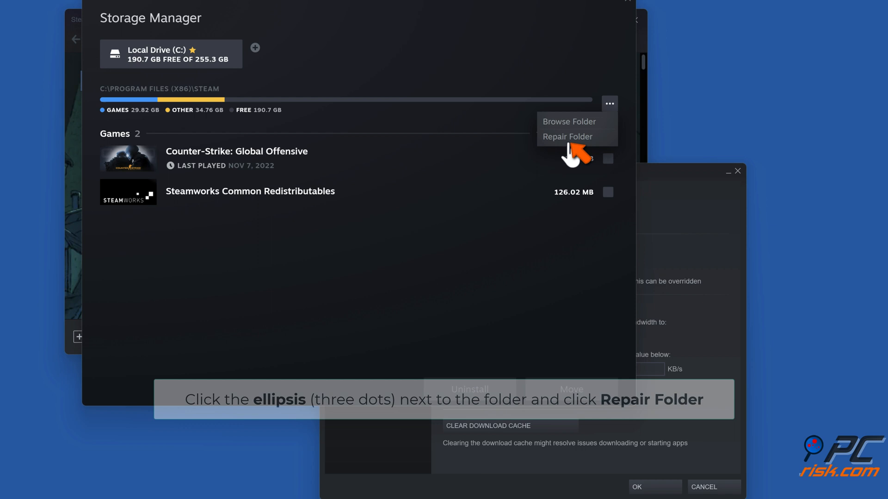
left_click(566, 137)
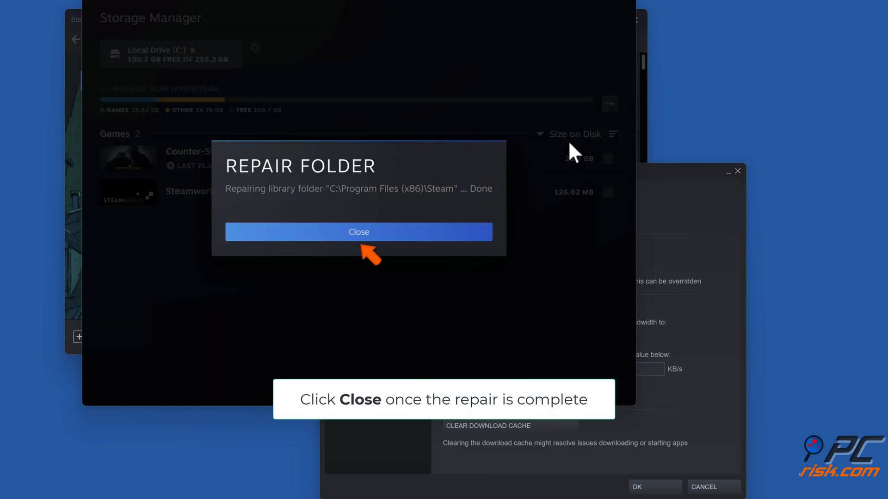
left_click(359, 232)
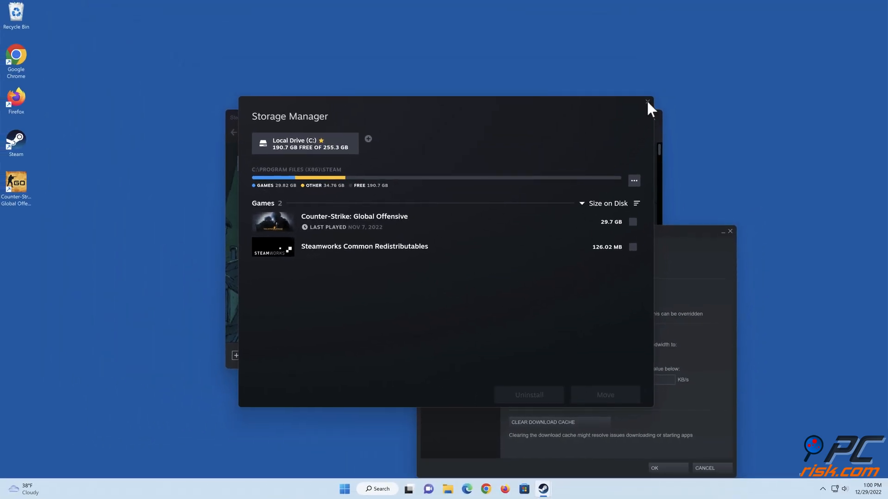
Close Storage Manager and exit the Steam client to the desktop.
left_click(645, 100)
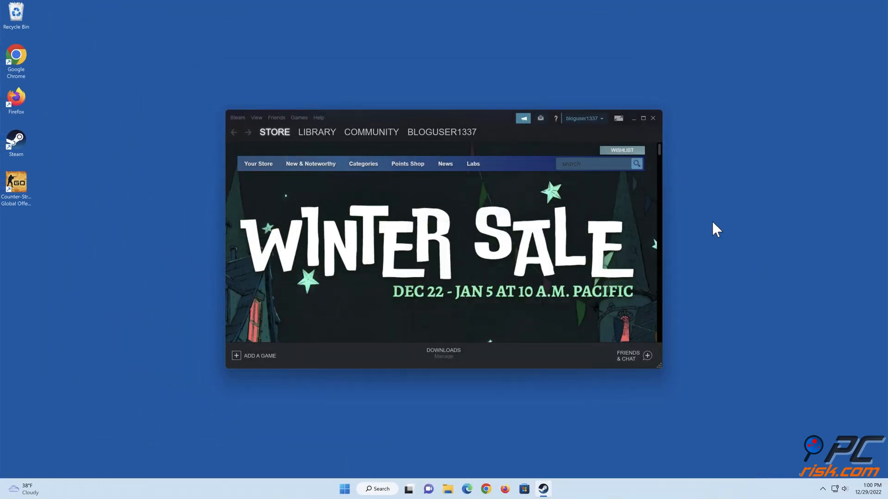
left_click(653, 119)
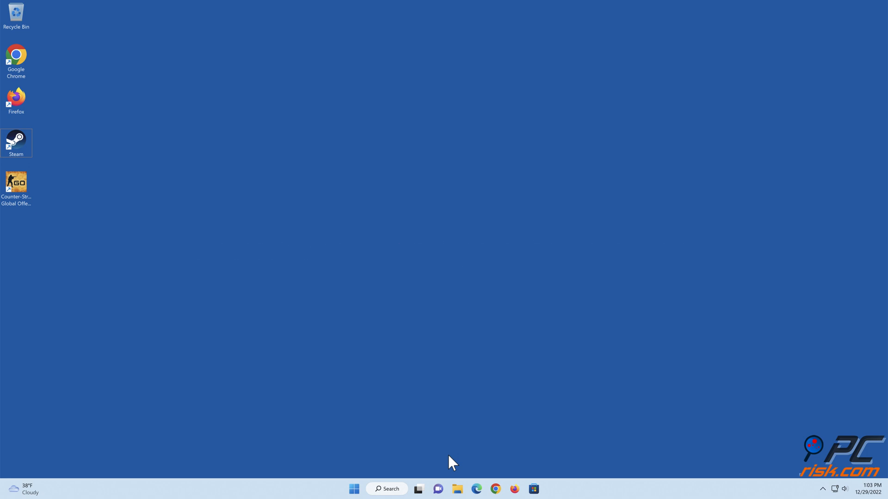
Start Steam from the desktop shortcut and bring up Settings on the Account page.
double_click(16, 139)
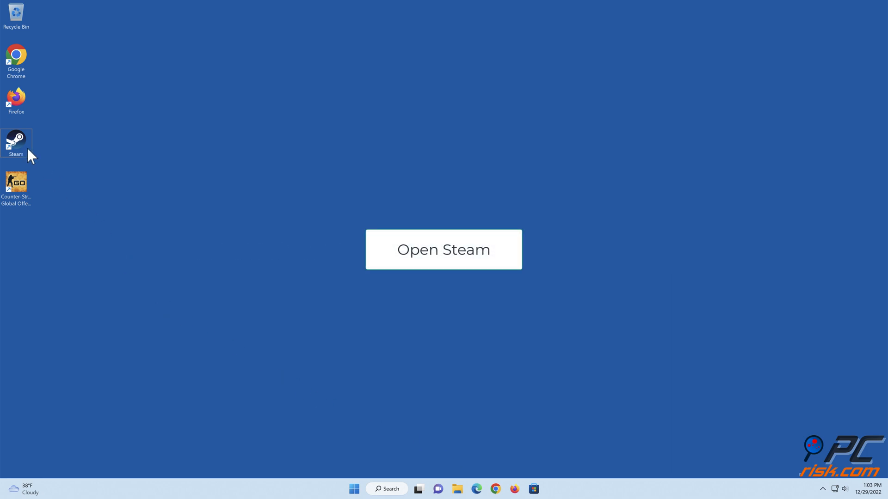
left_click(444, 250)
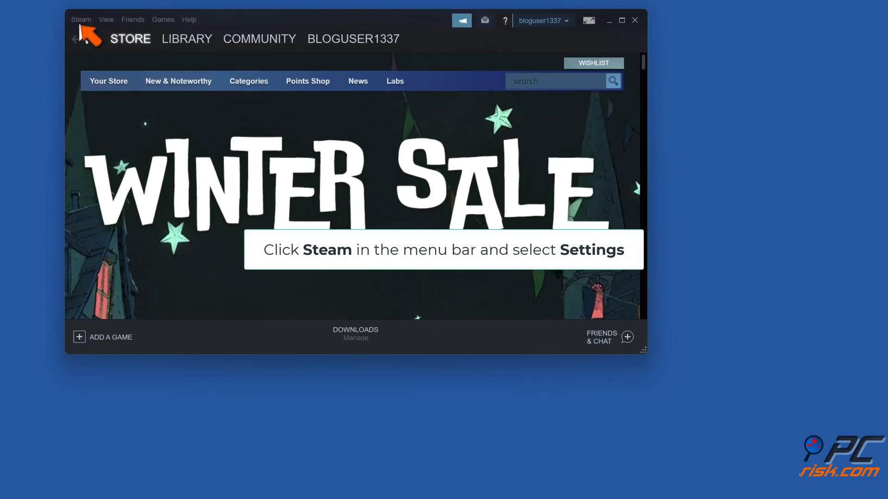
left_click(81, 20)
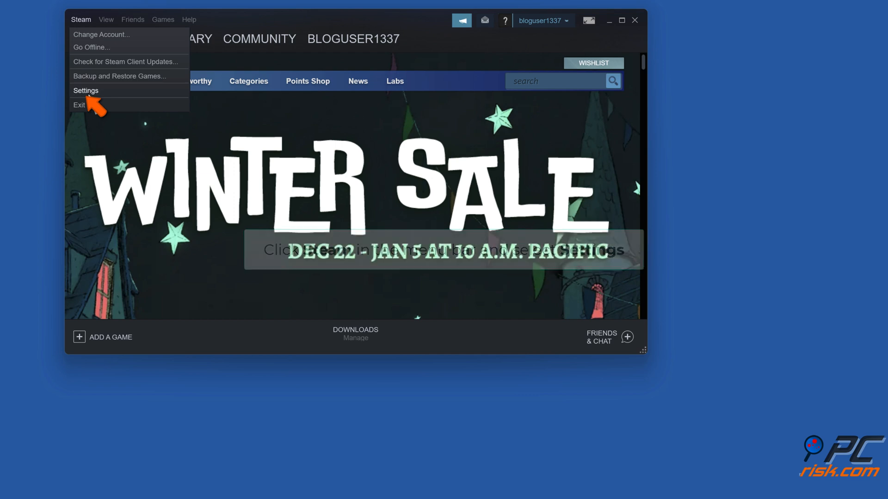
left_click(86, 91)
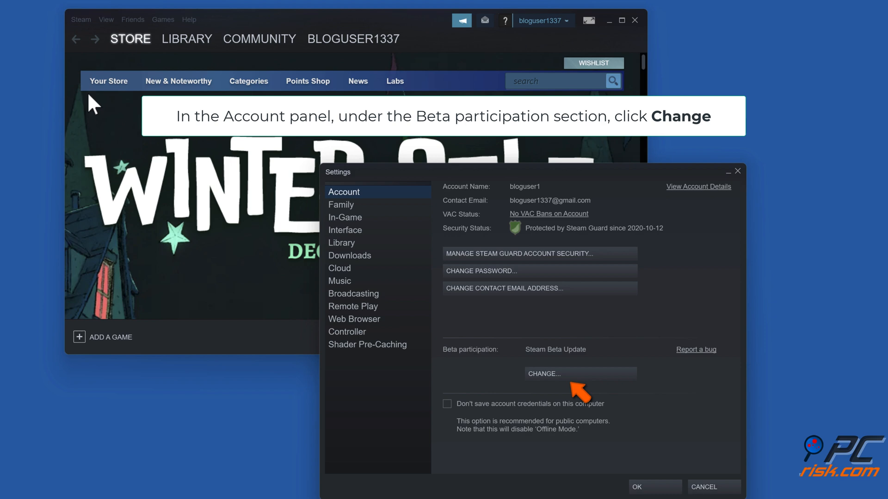
mouse_move(582, 376)
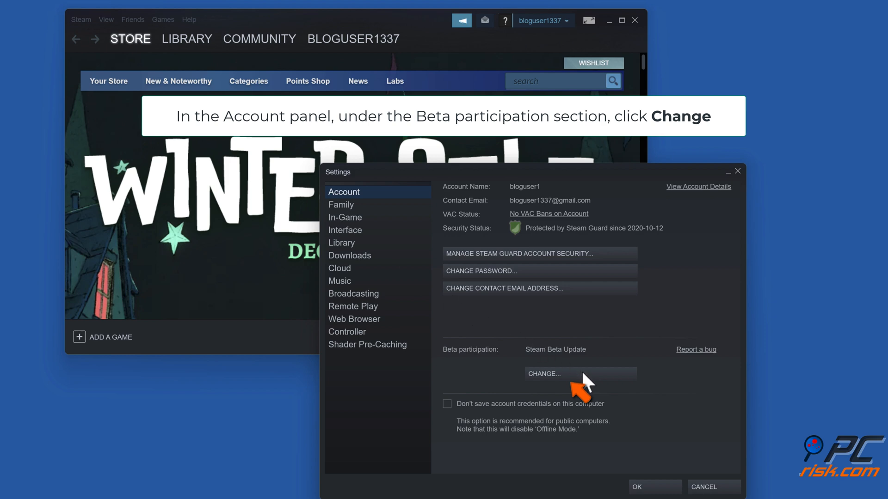
Set beta participation to NONE (opt out of all betas) and restart Steam to apply it.
left_click(552, 374)
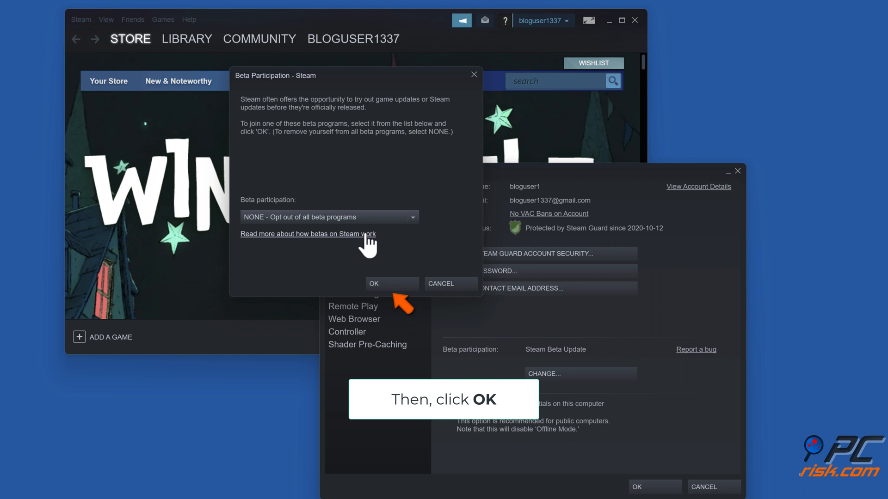
left_click(374, 283)
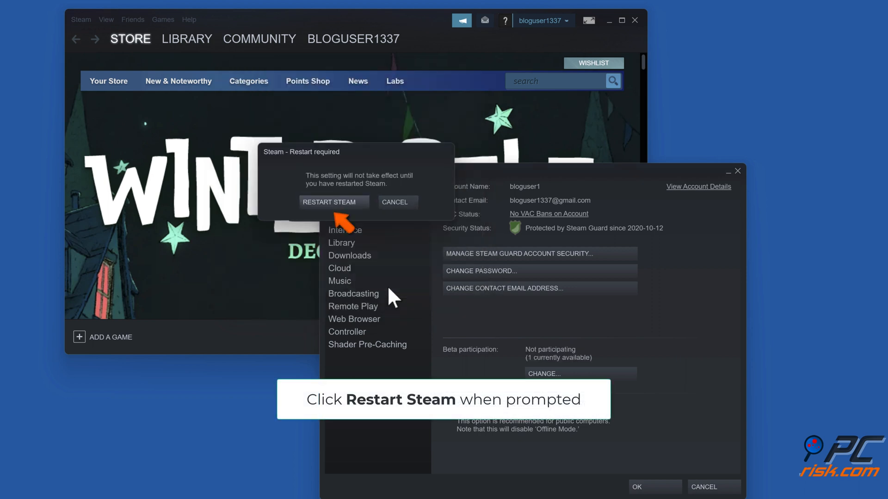
left_click(334, 202)
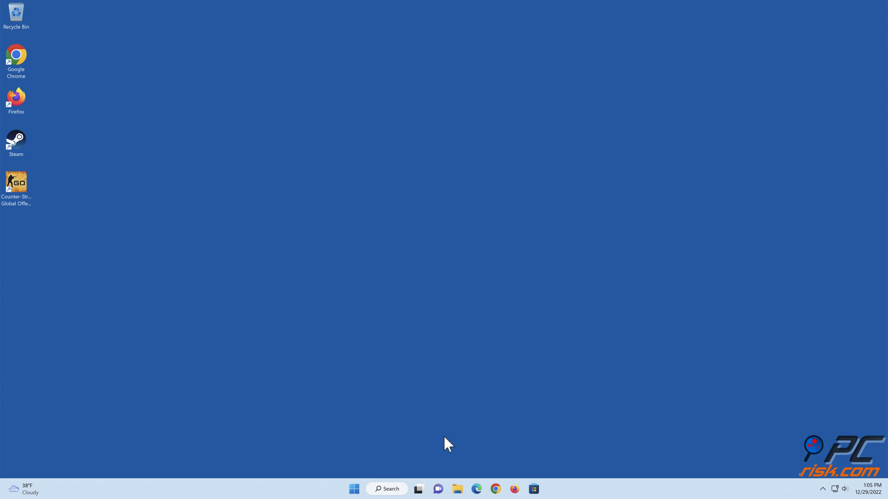
double_click(17, 139)
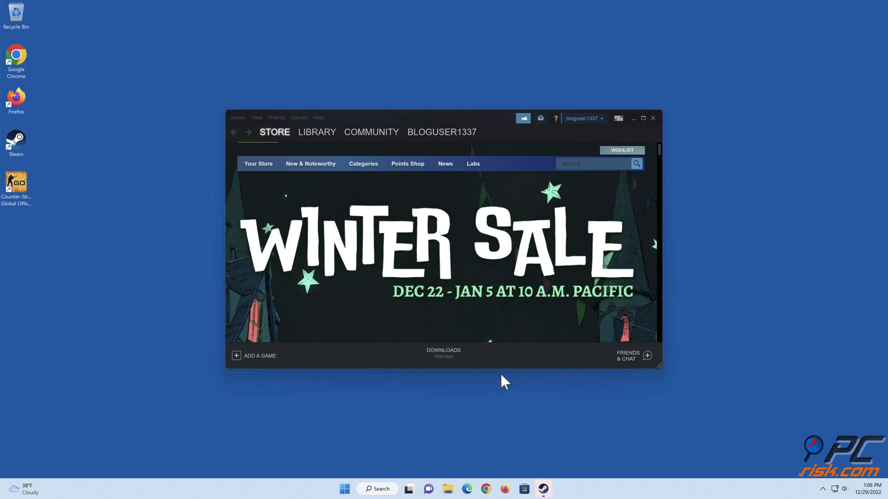
left_click(653, 119)
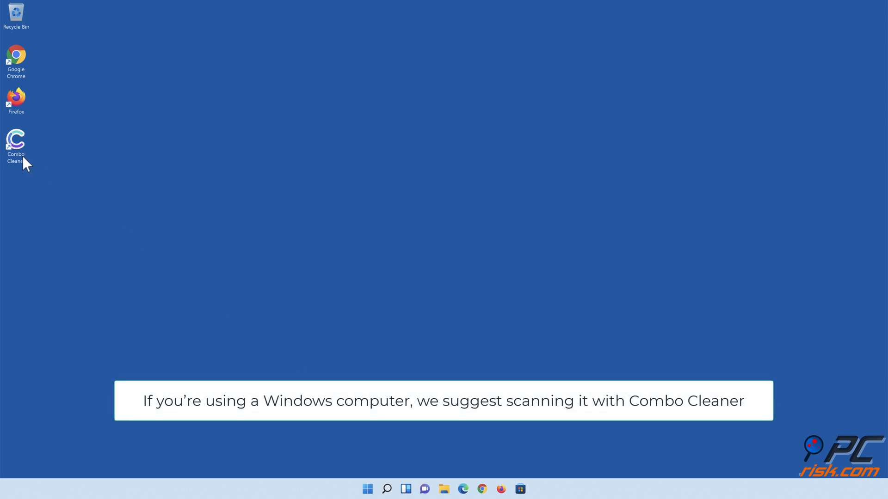
Launch Combo Cleaner, run a quick scan and move all detected threats to quarantine.
double_click(16, 141)
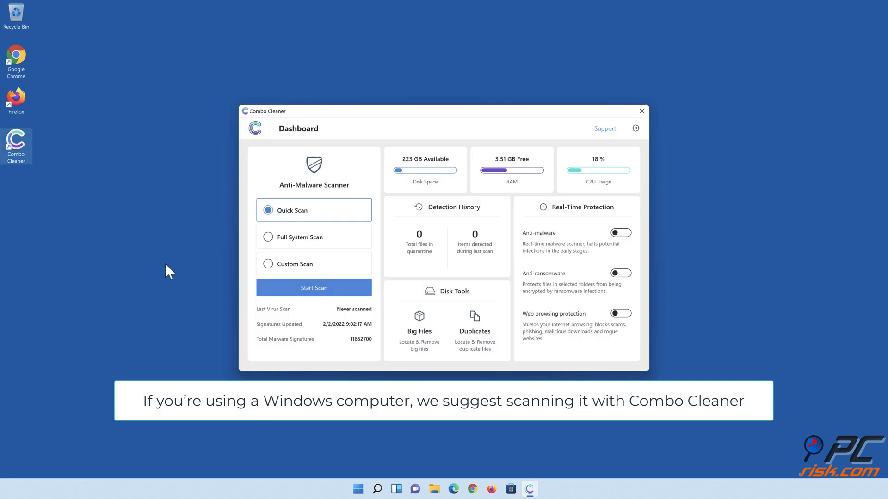
left_click(313, 288)
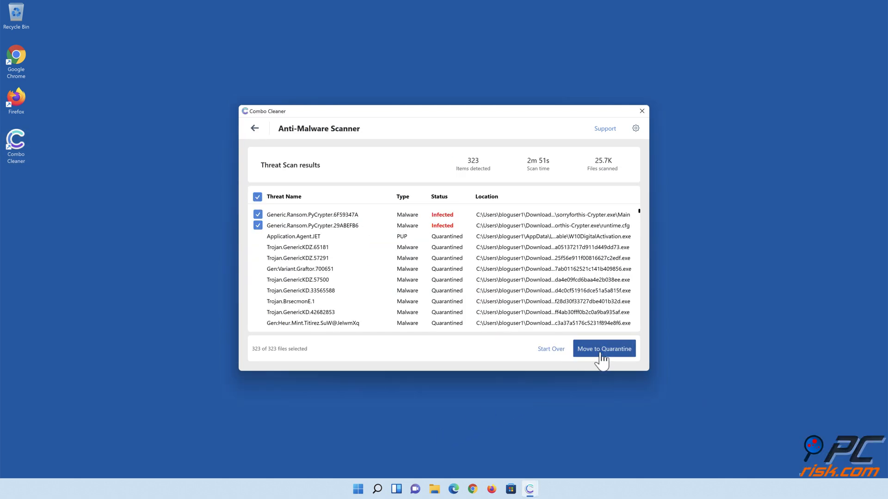
left_click(604, 349)
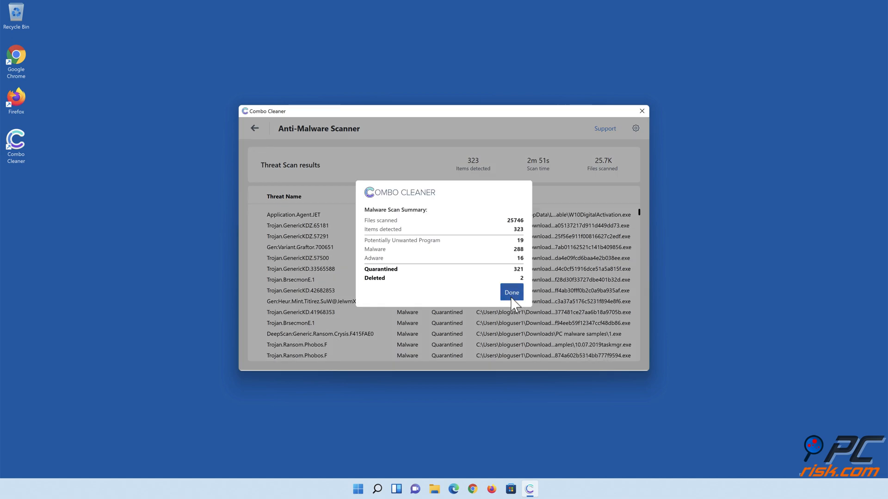
left_click(511, 292)
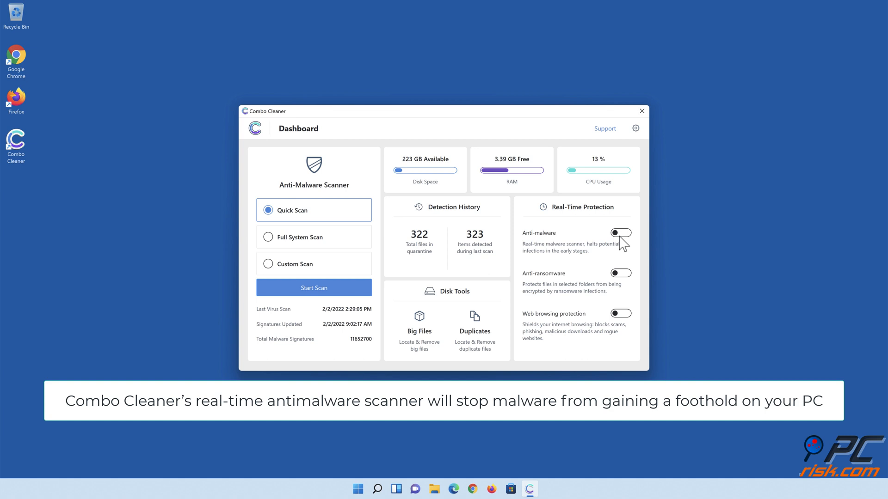
Enable real-time anti-malware and add the Documents library as an anti-ransomware protected folder.
left_click(620, 233)
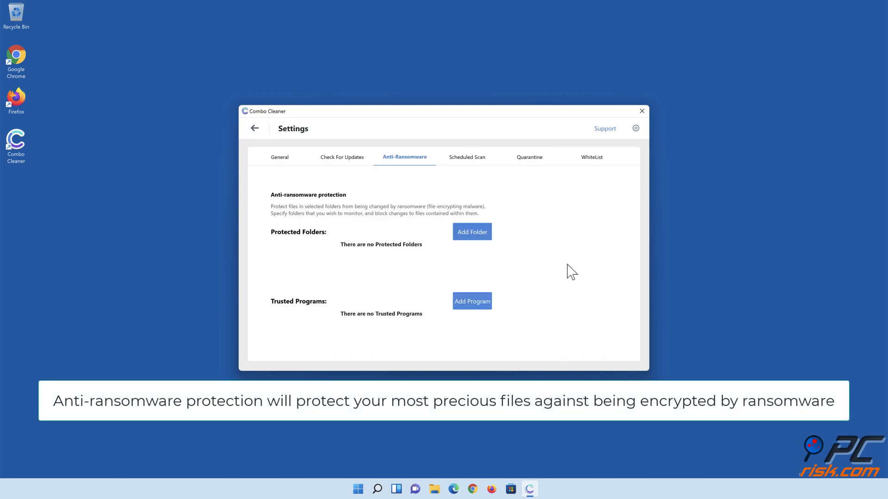
left_click(471, 234)
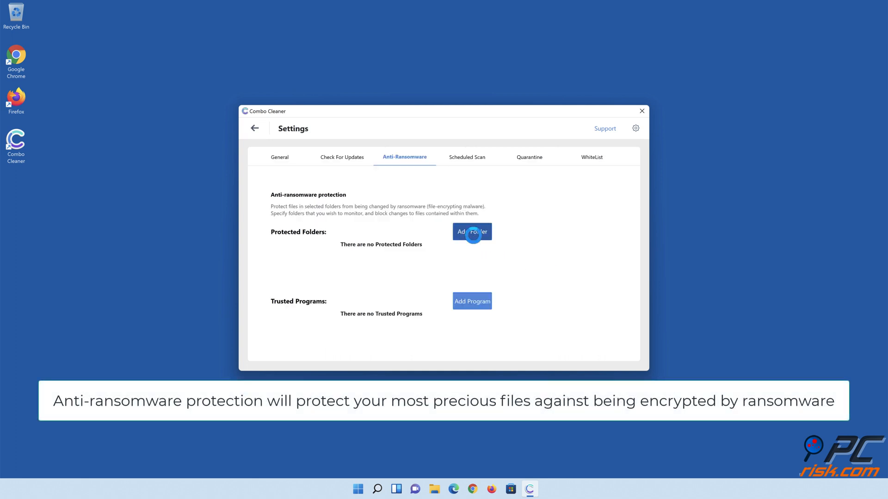
left_click(471, 231)
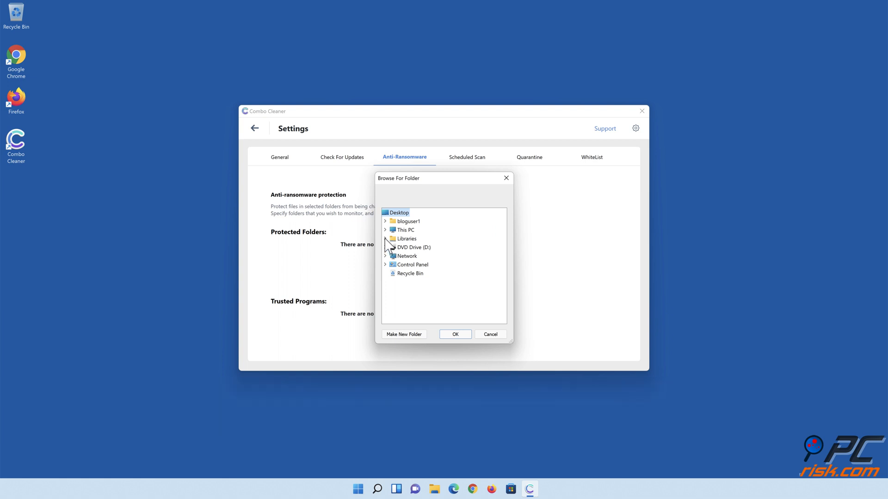
left_click(385, 238)
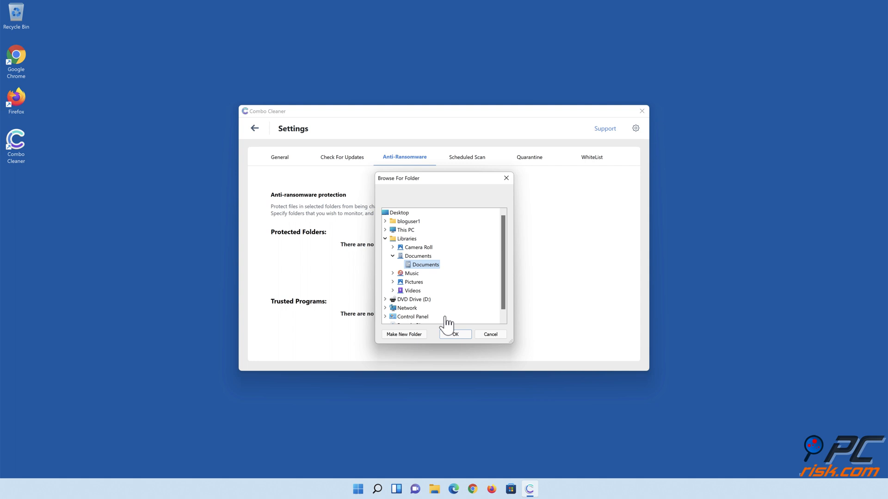
left_click(455, 334)
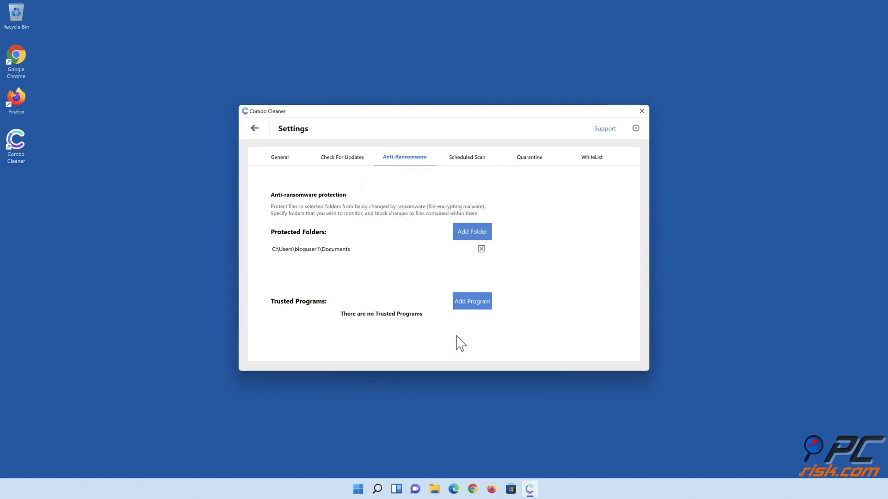
left_click(255, 127)
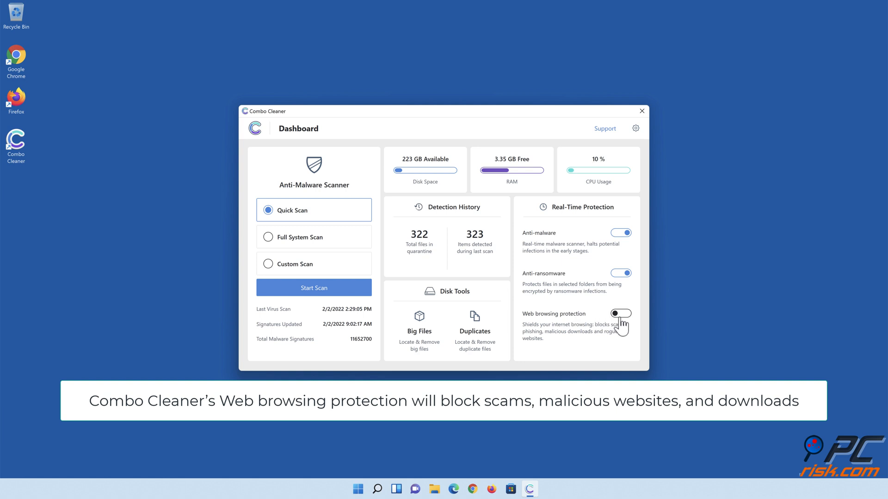
Switch on web browsing protection so all three real-time protections are active.
left_click(621, 313)
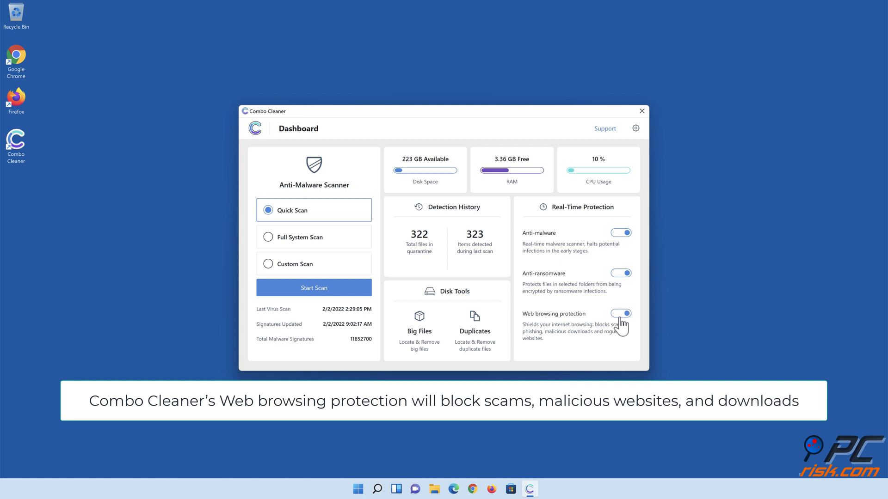